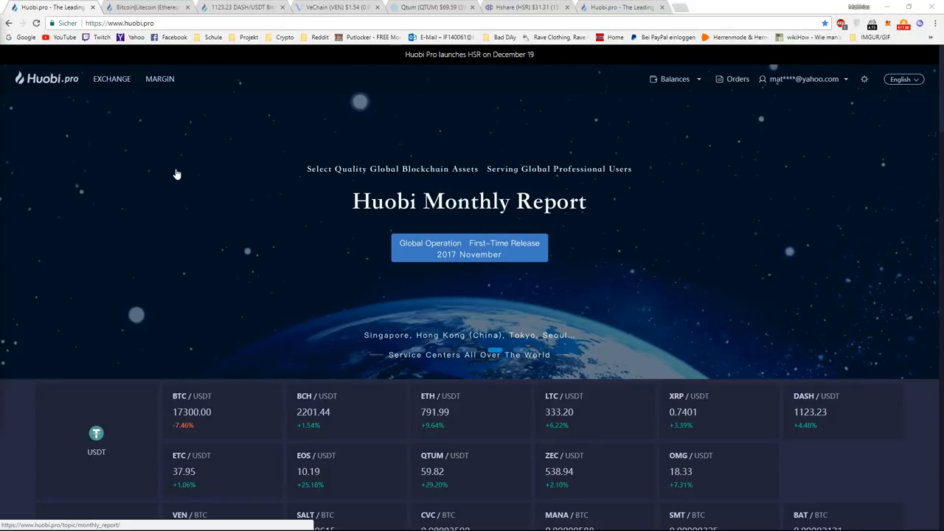
mouse_move(258, 221)
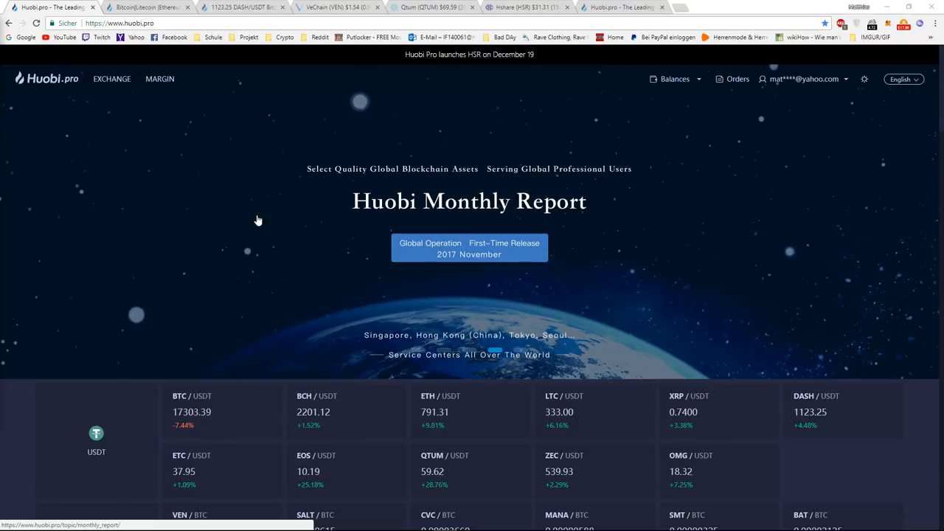
mouse_move(430, 348)
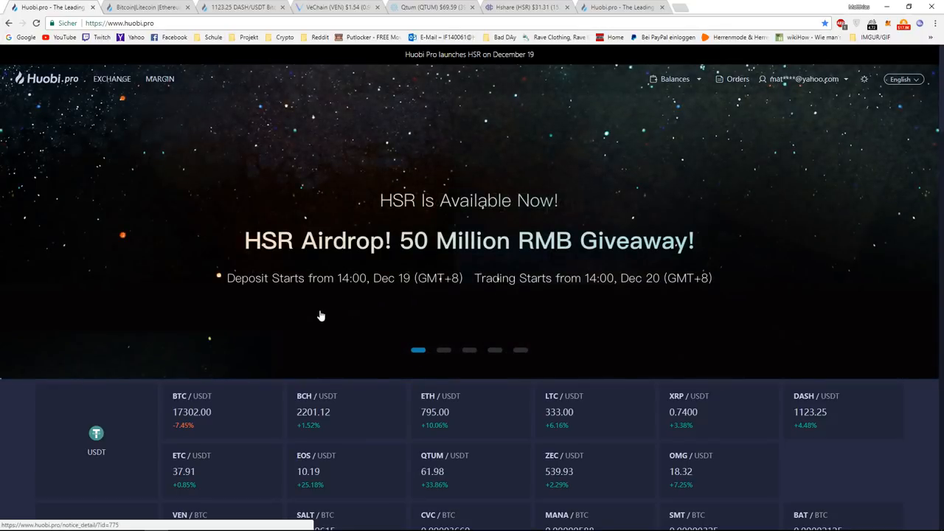
mouse_move(469, 201)
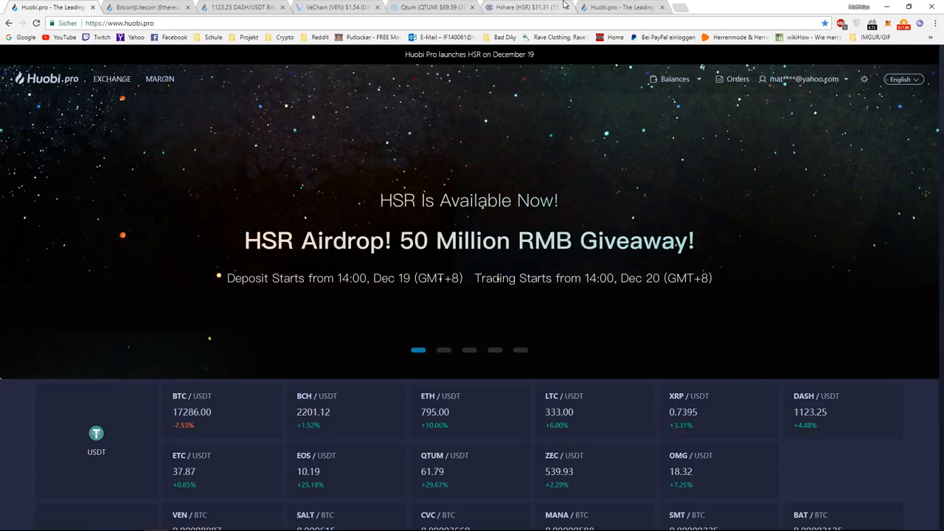
- Cycle the home-page carousel past the HSR and Dash airdrop slides to the Margin Trading Bonus banner
click(524, 6)
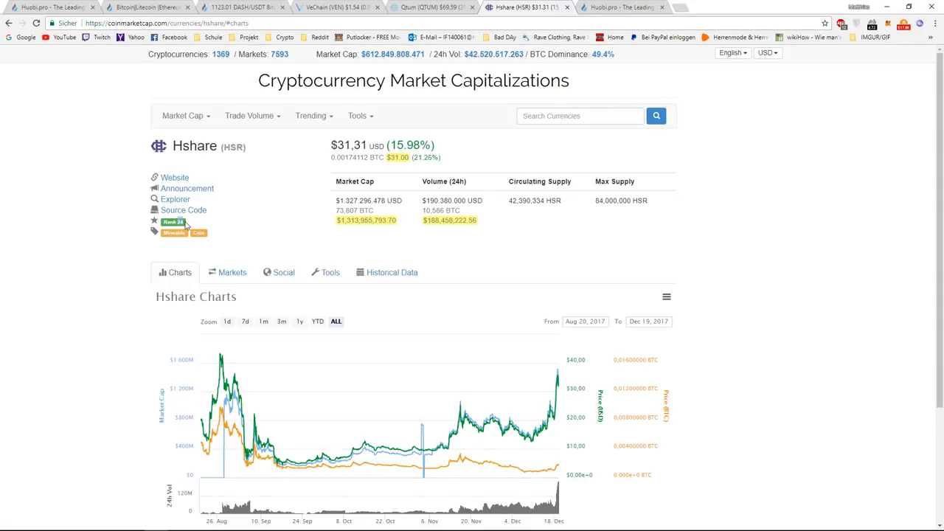
mouse_move(245, 250)
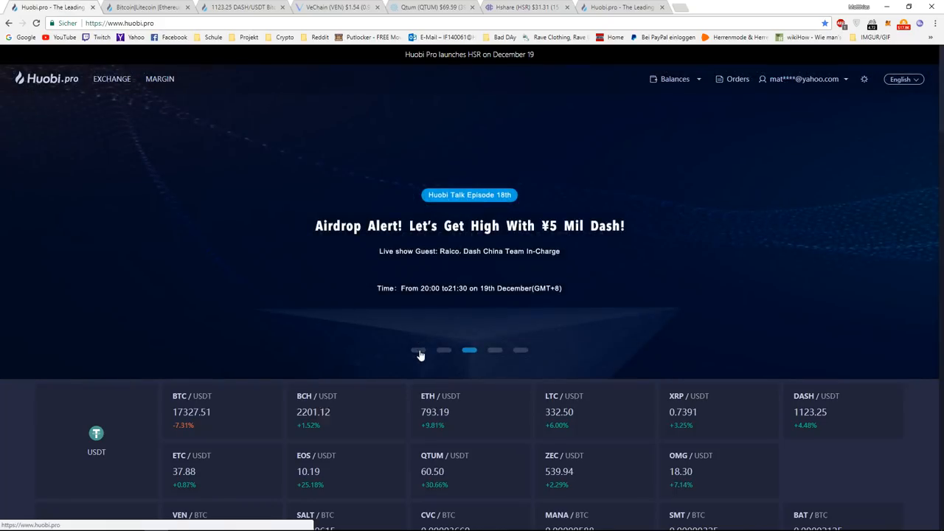
click(419, 349)
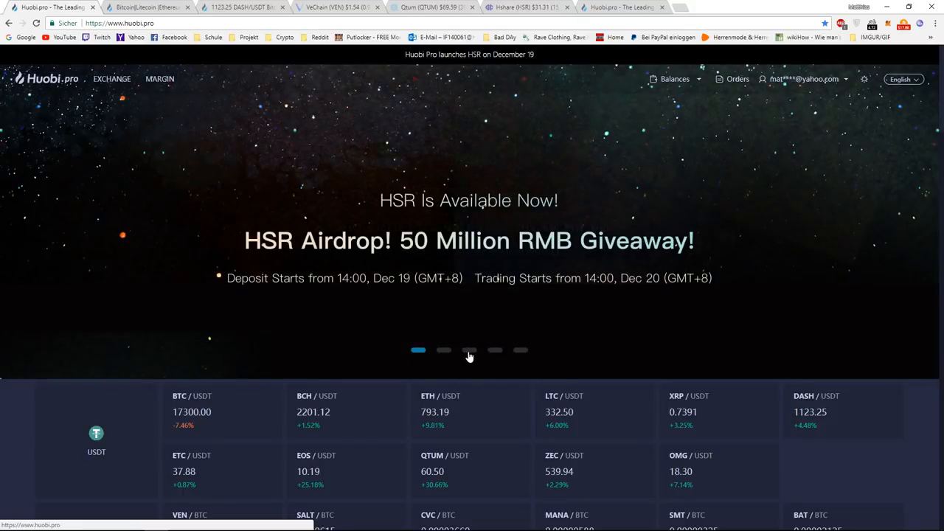
click(469, 350)
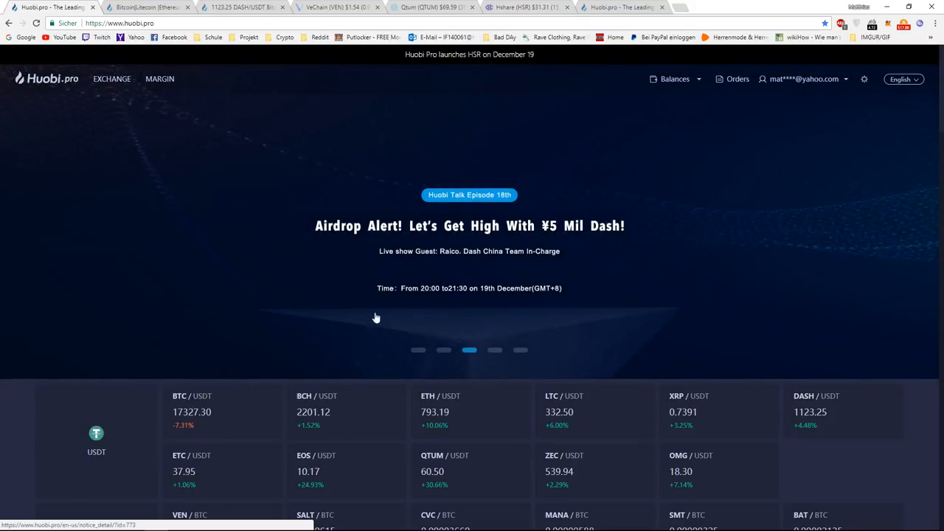
mouse_move(561, 242)
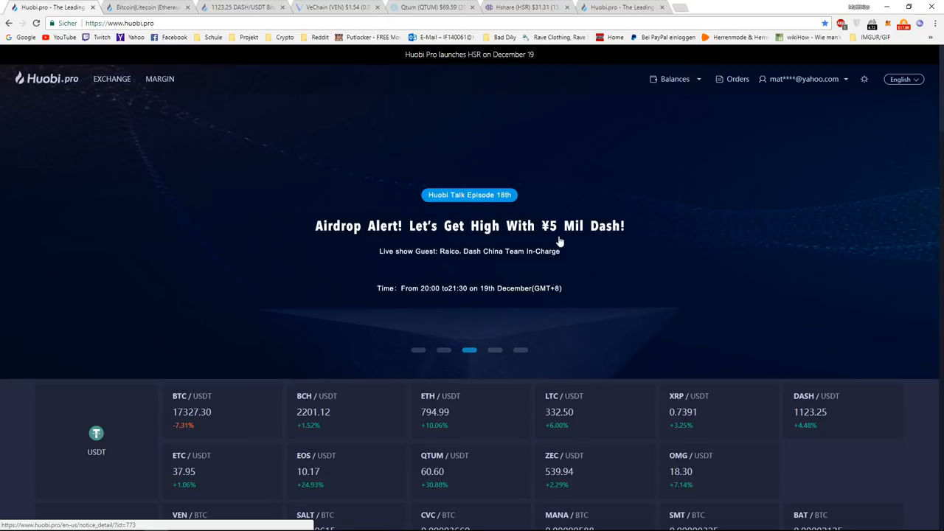
mouse_move(575, 257)
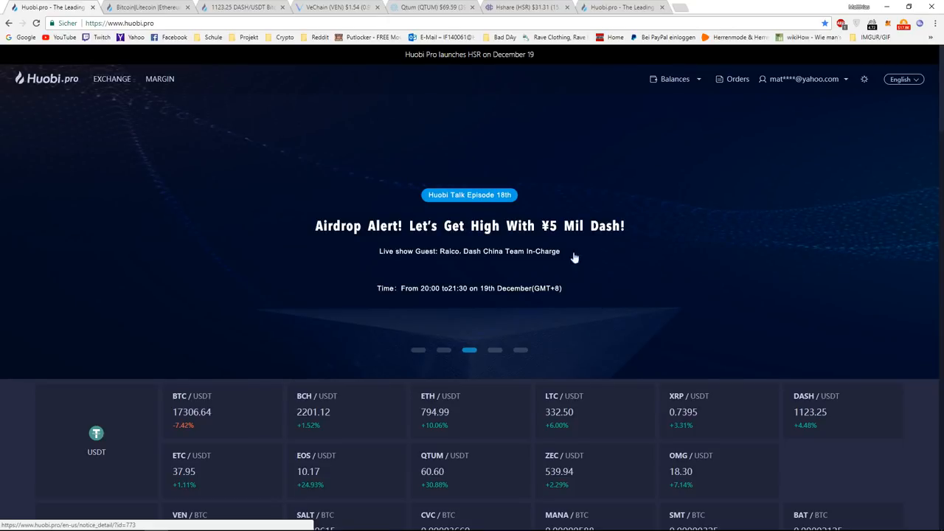
mouse_move(347, 280)
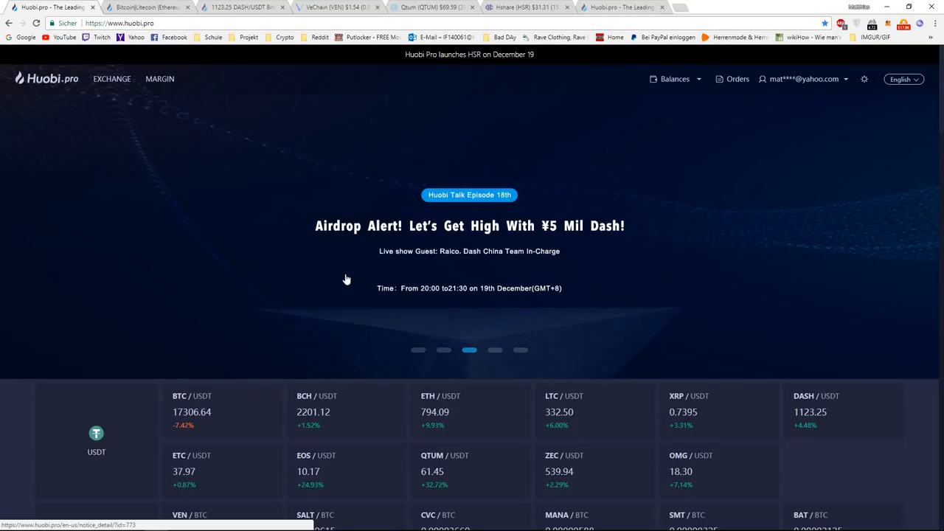
mouse_move(469, 194)
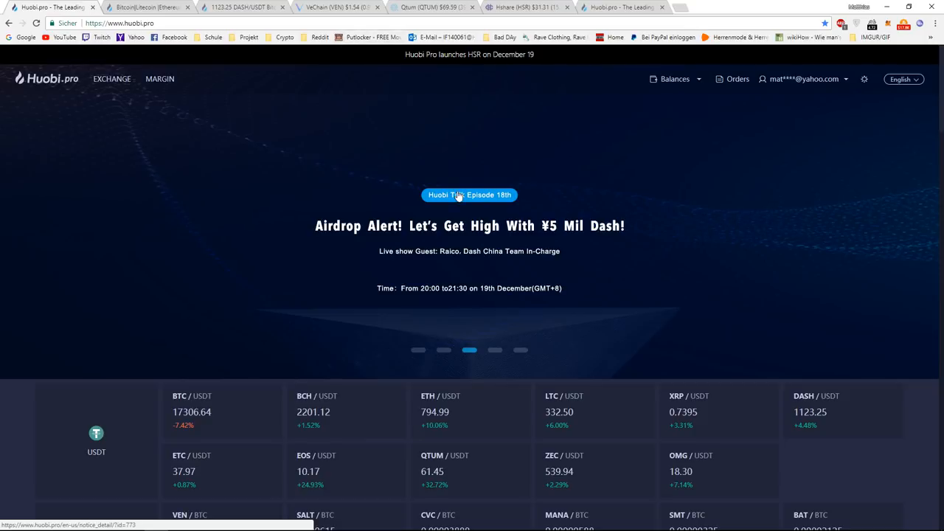
mouse_move(683, 9)
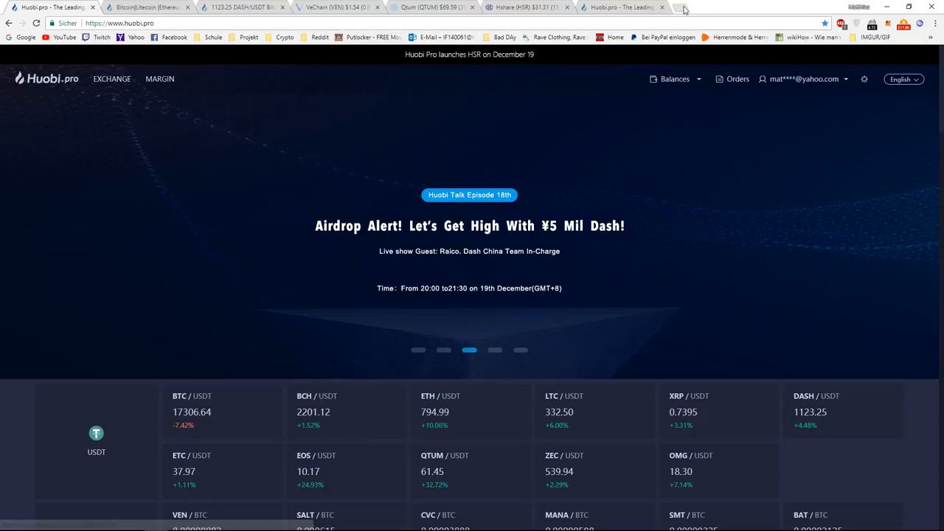
mouse_move(192, 273)
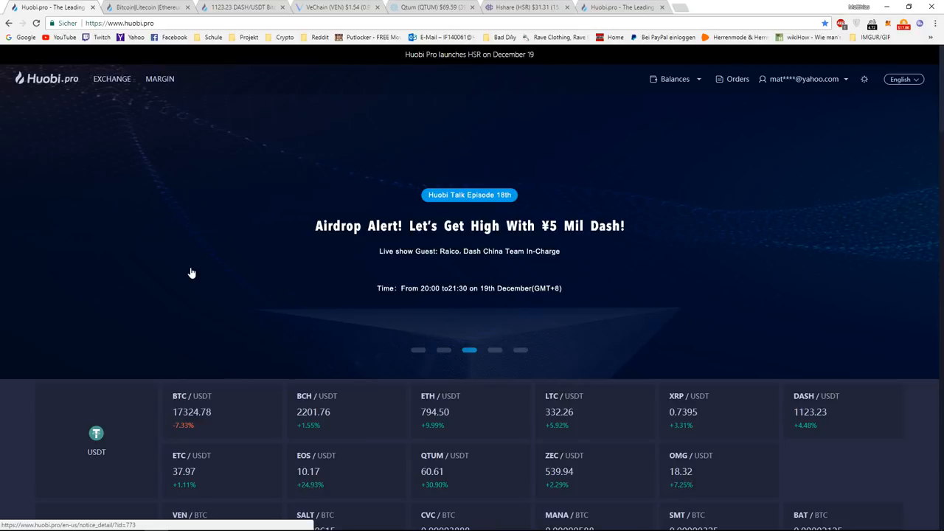
mouse_move(487, 270)
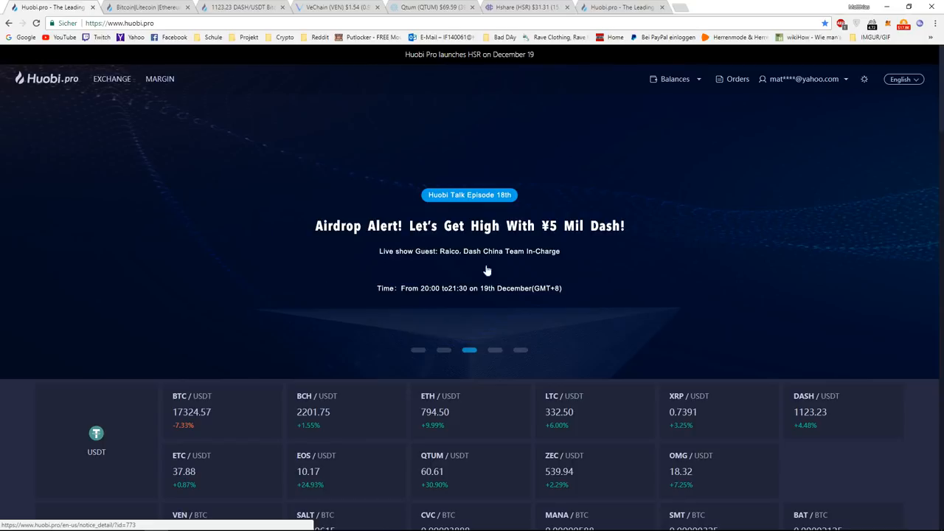
mouse_move(555, 242)
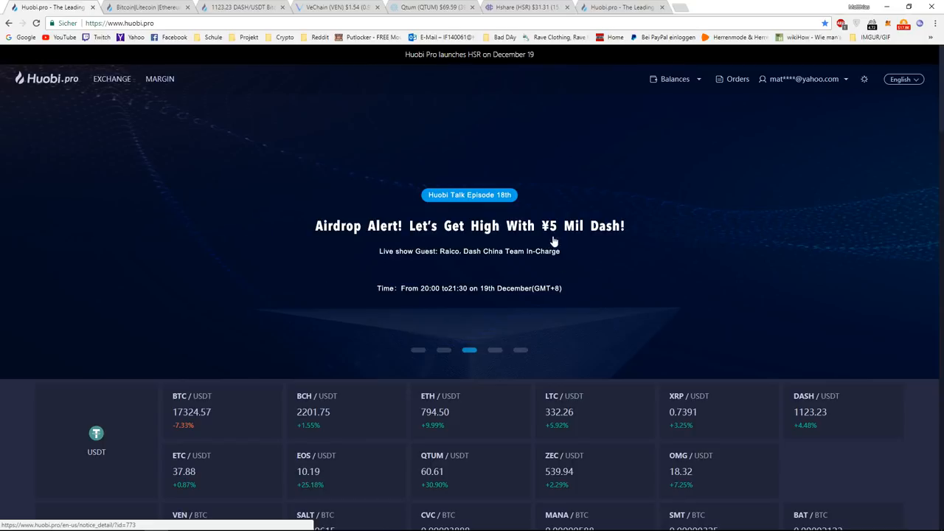
click(443, 351)
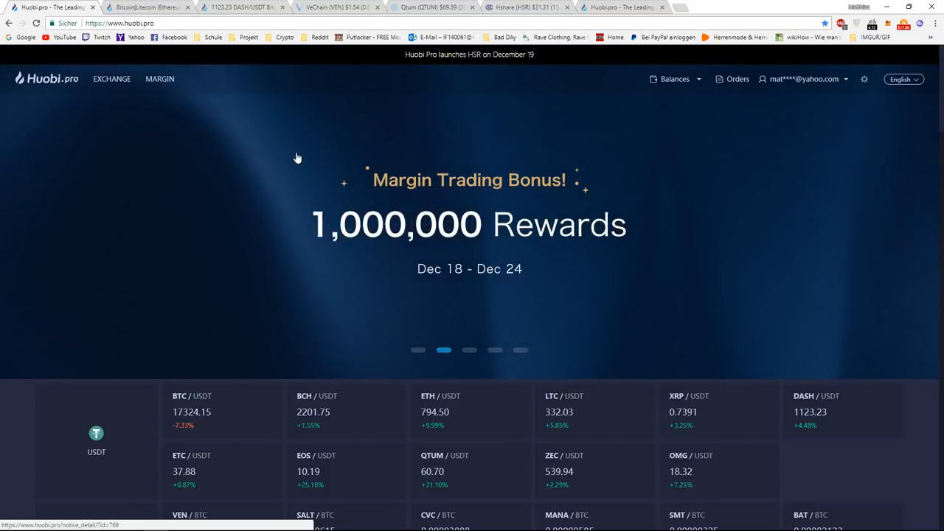
mouse_move(148, 5)
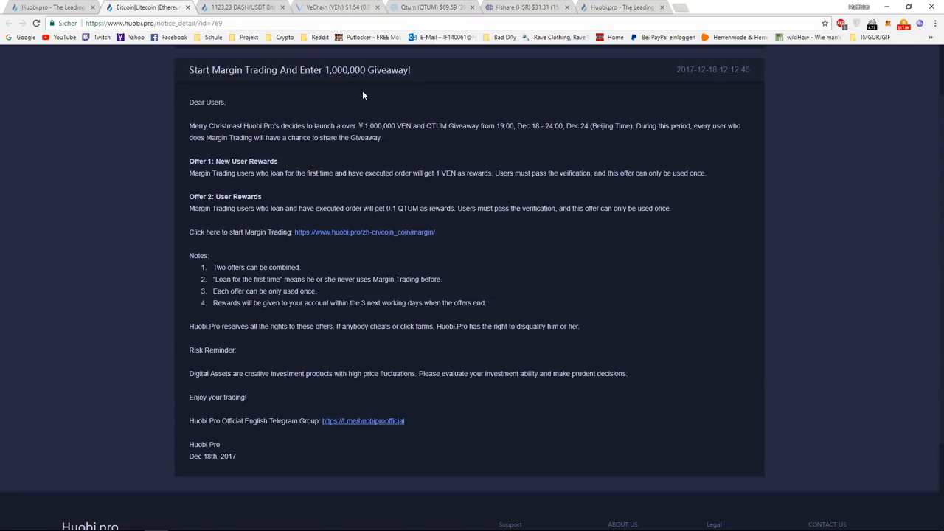
mouse_move(515, 143)
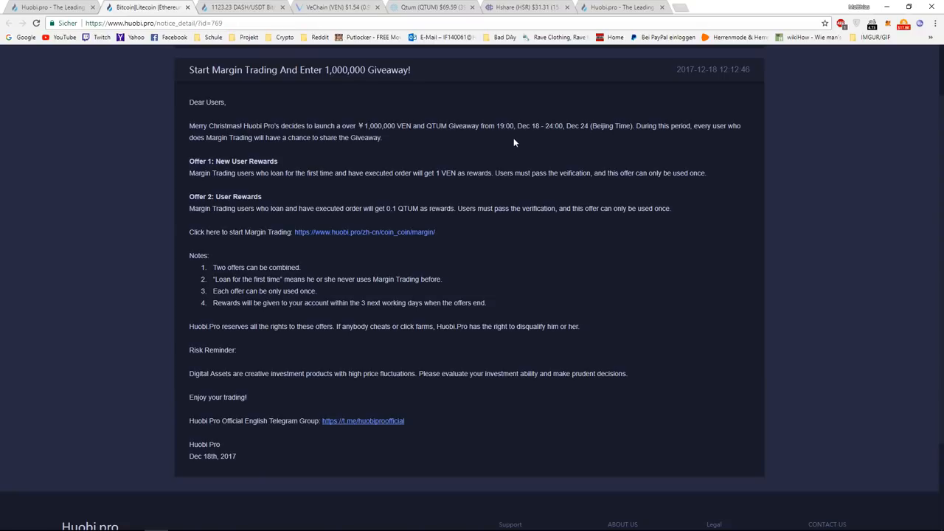
- Highlight Dec 18, the ¥1,000,000 total and QTUM in the announcement, then show VeChain's CoinMarketCap page
double_click(528, 126)
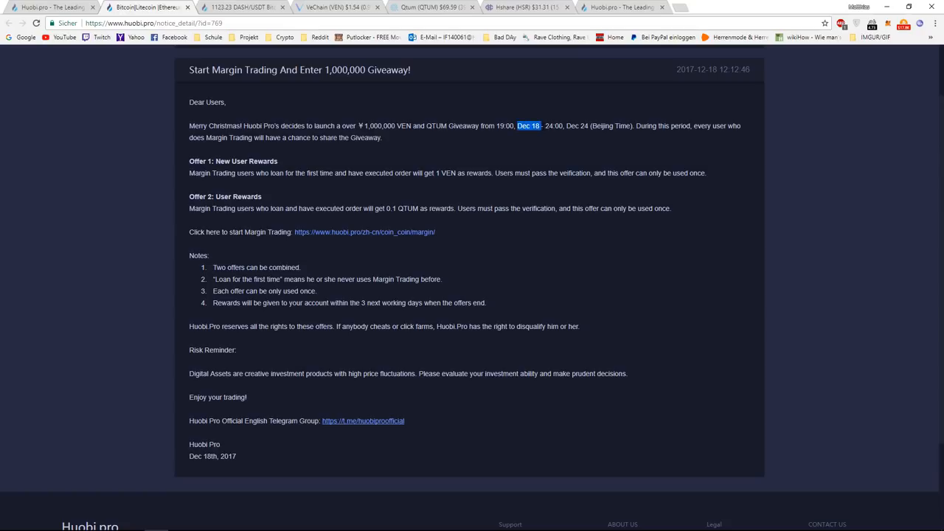
mouse_move(416, 118)
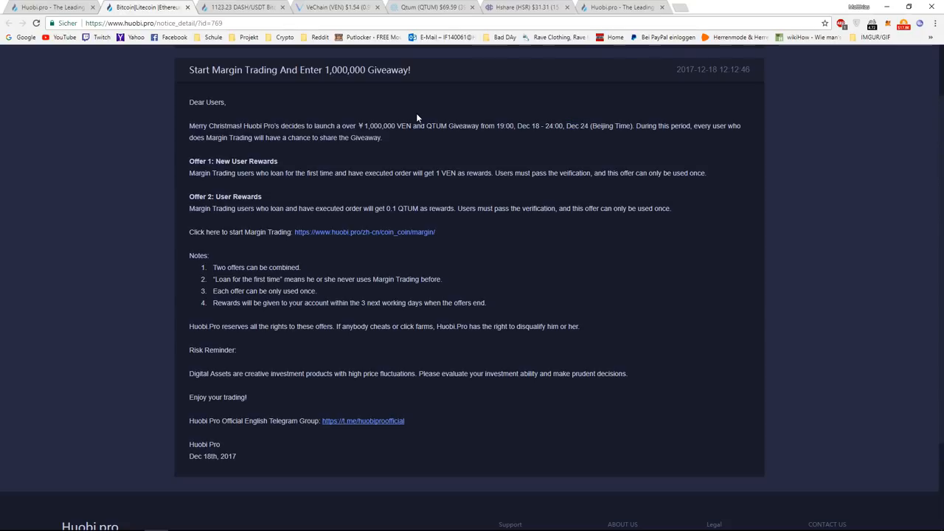
double_click(375, 126)
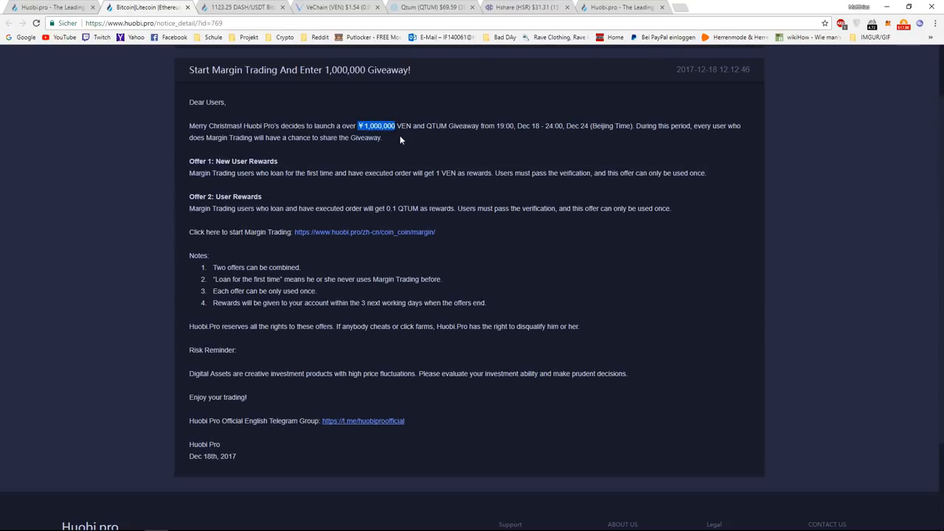
double_click(403, 125)
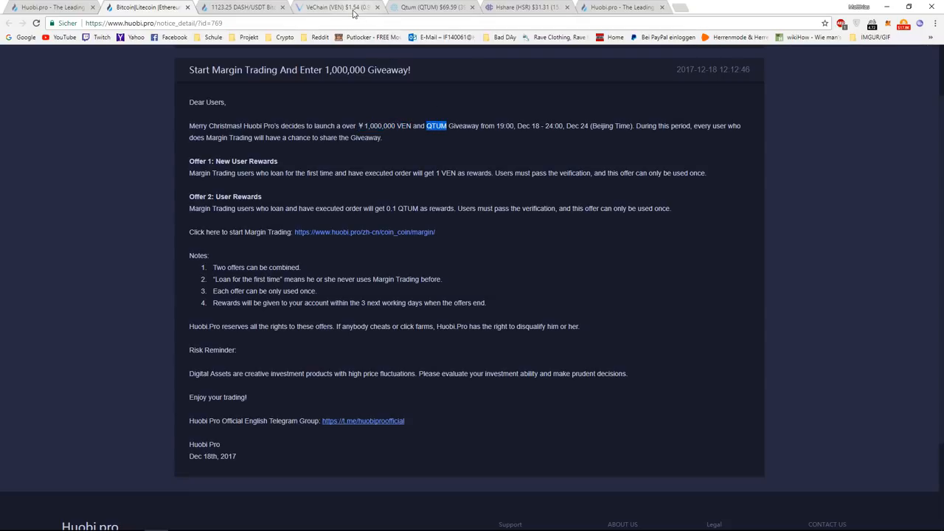
click(339, 6)
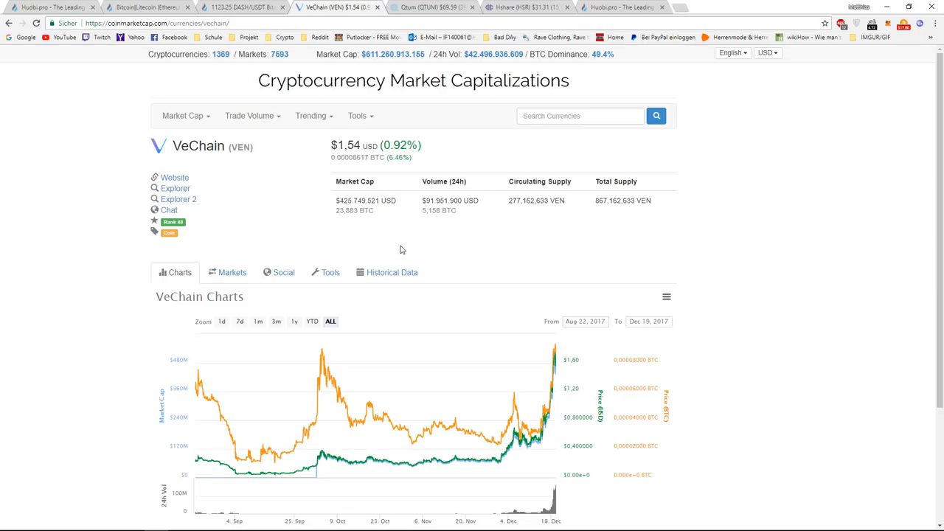
mouse_move(198, 189)
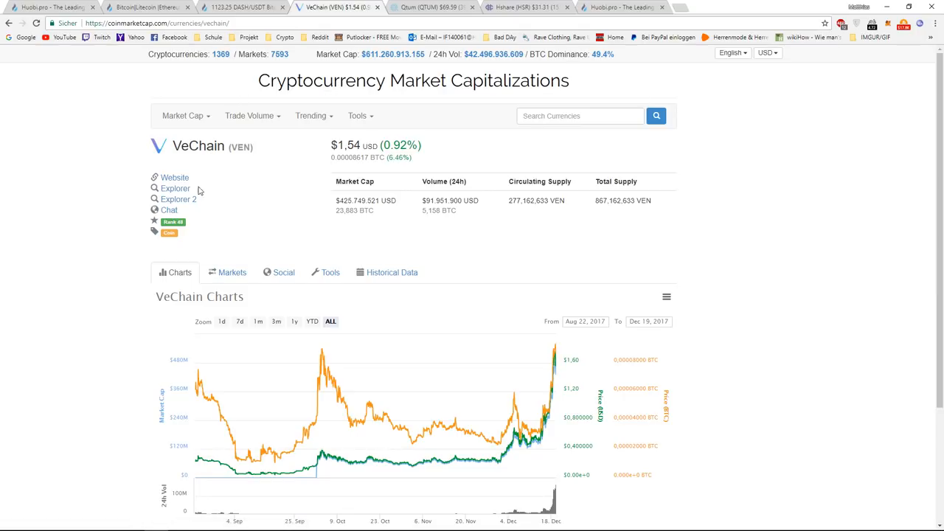
mouse_move(251, 236)
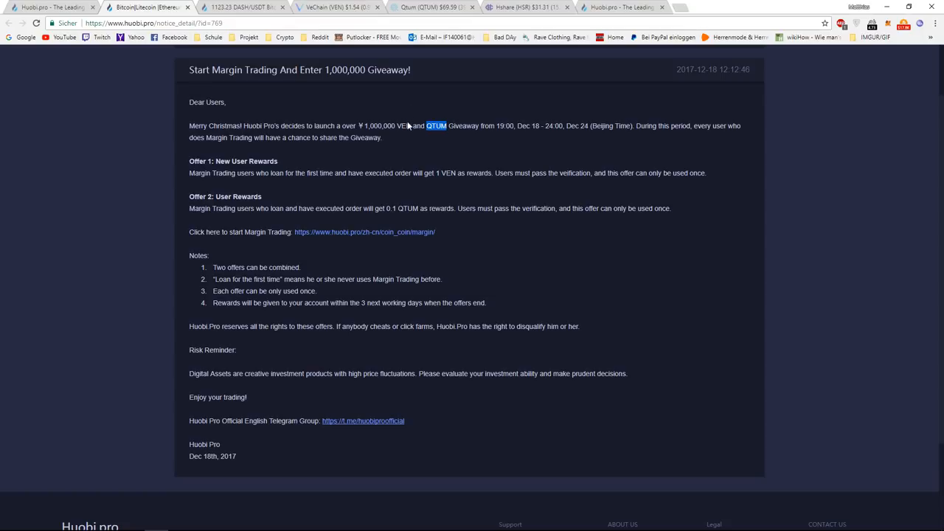
- Highlight VEN in the announcement and show VeChain's CoinMarketCap page at $1.54
double_click(404, 125)
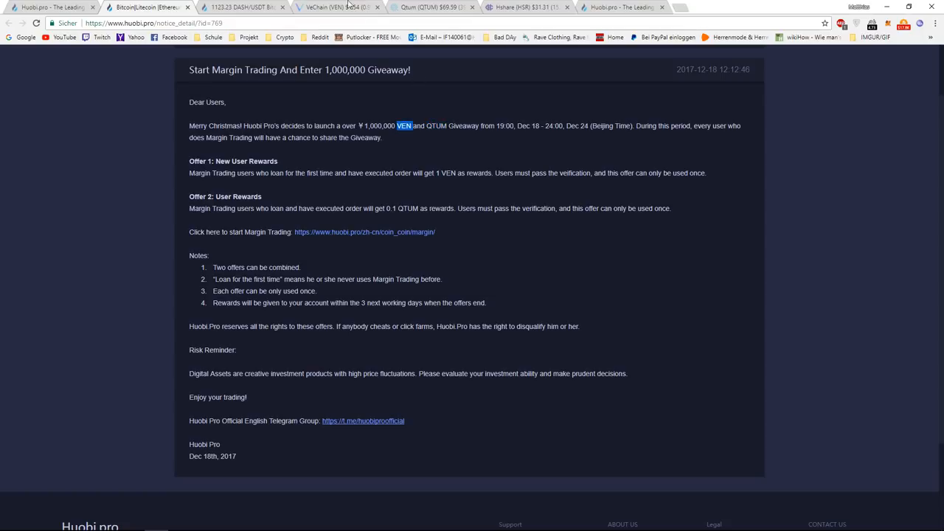
click(336, 8)
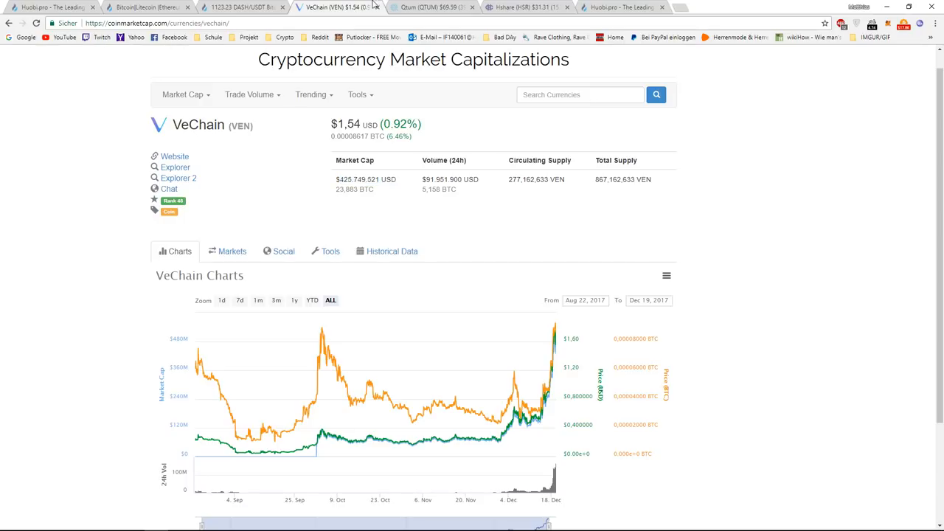
- Show Qtum's CoinMarketCap page at $69.59 and highlight its market cap and 24h volume figures
click(431, 8)
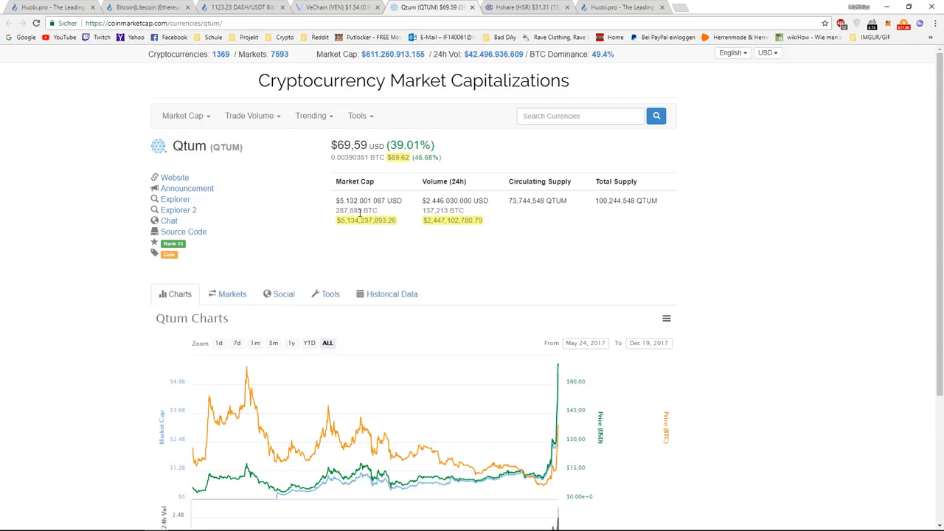
click(337, 8)
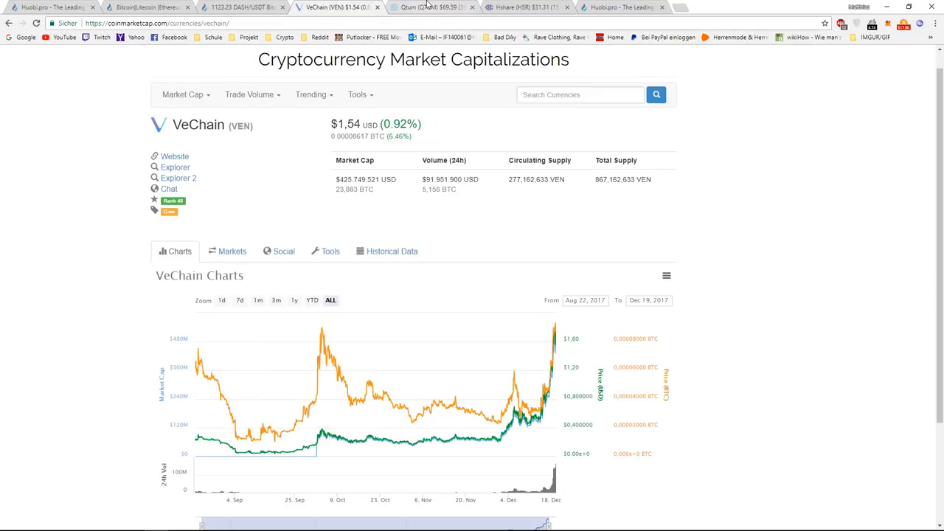
click(431, 7)
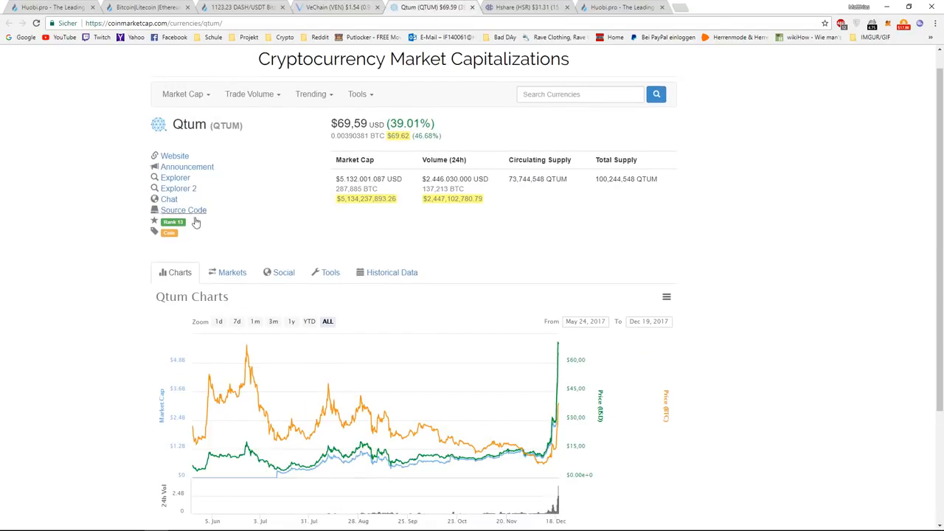
mouse_move(292, 196)
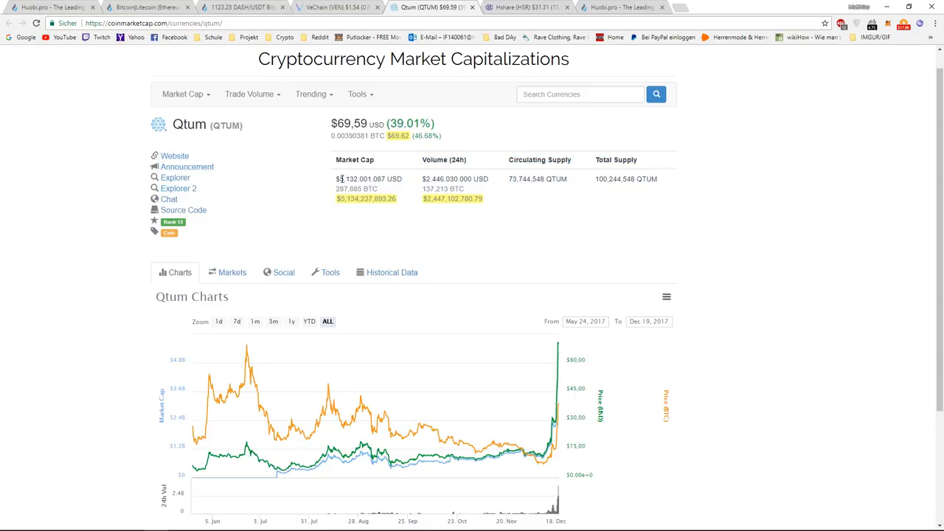
double_click(360, 179)
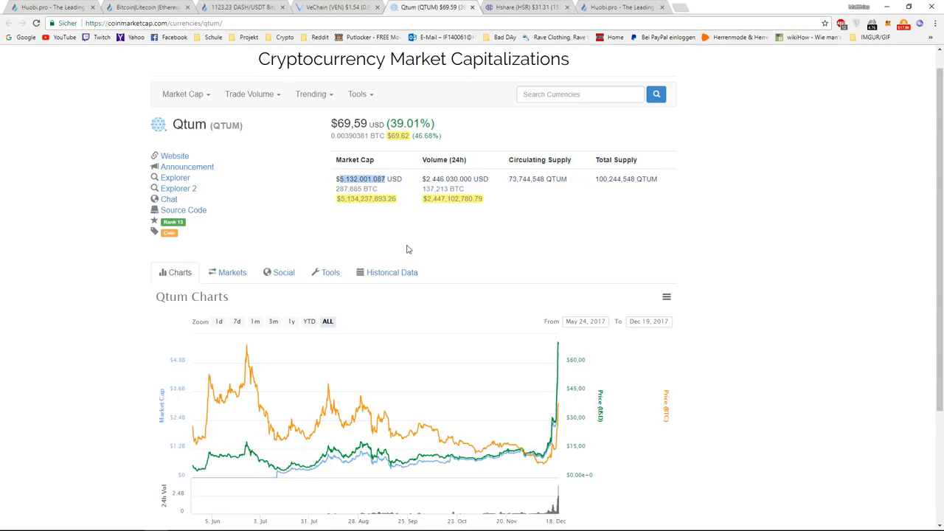
mouse_move(425, 230)
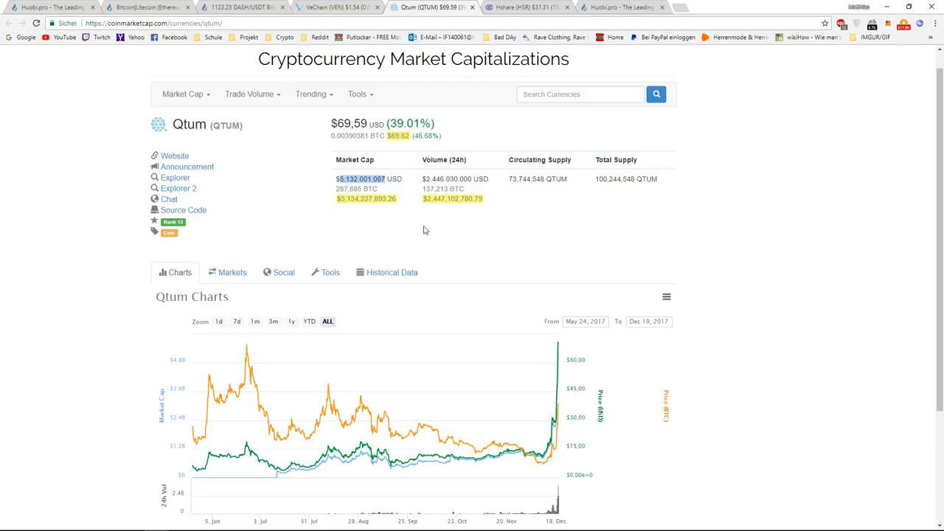
double_click(436, 179)
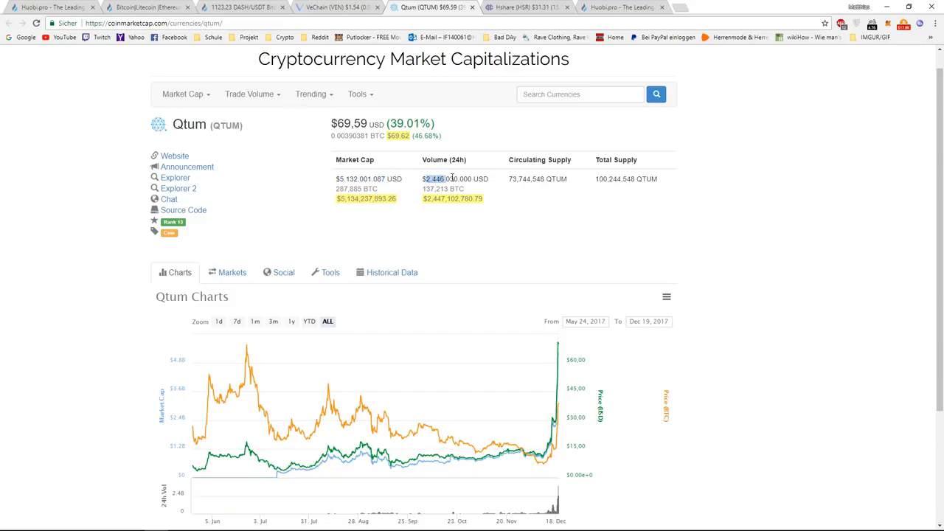
mouse_move(397, 71)
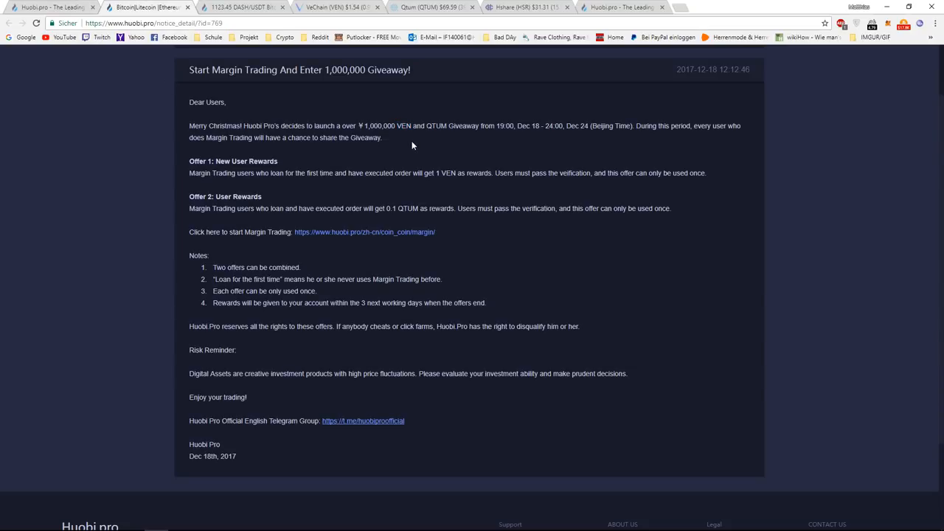
click(431, 6)
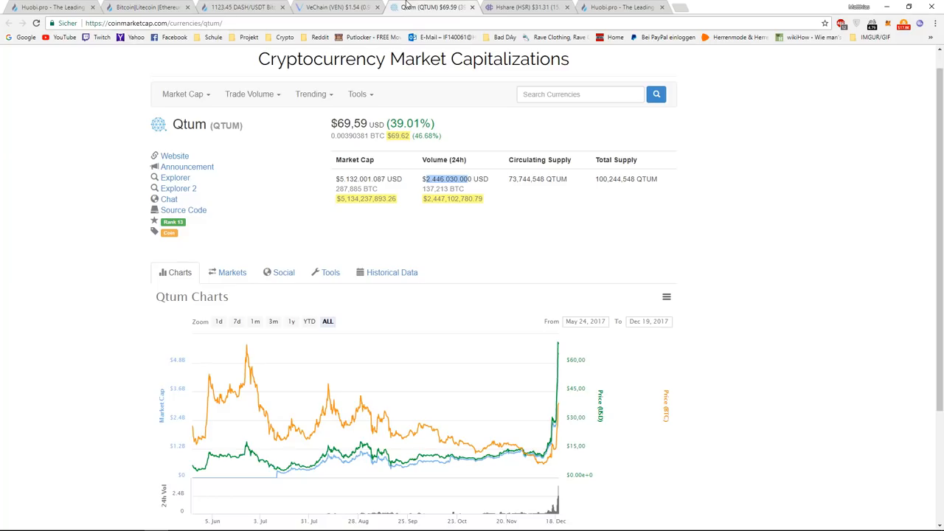
click(336, 6)
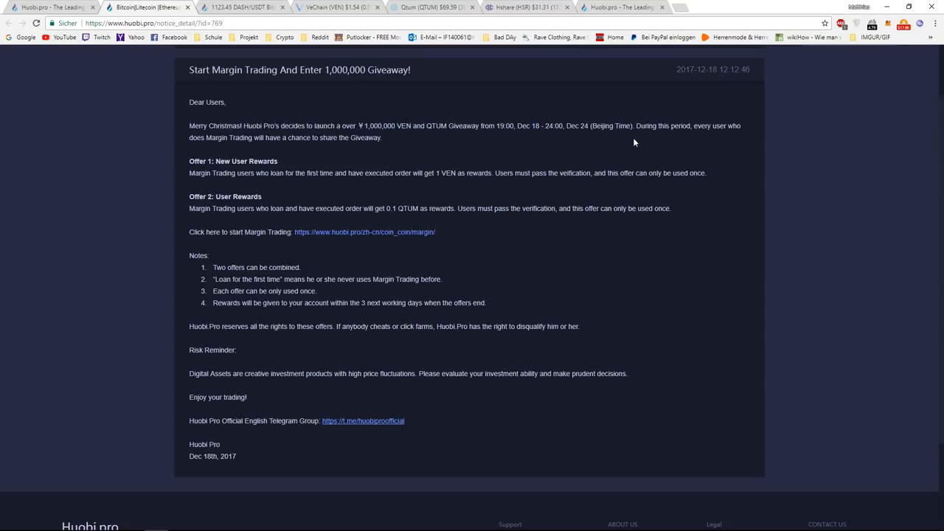
mouse_move(242, 147)
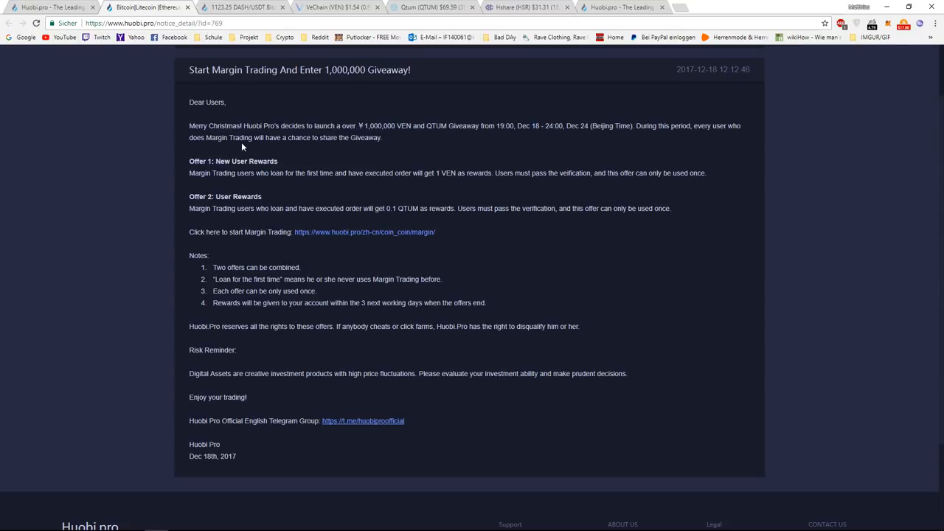
mouse_move(243, 146)
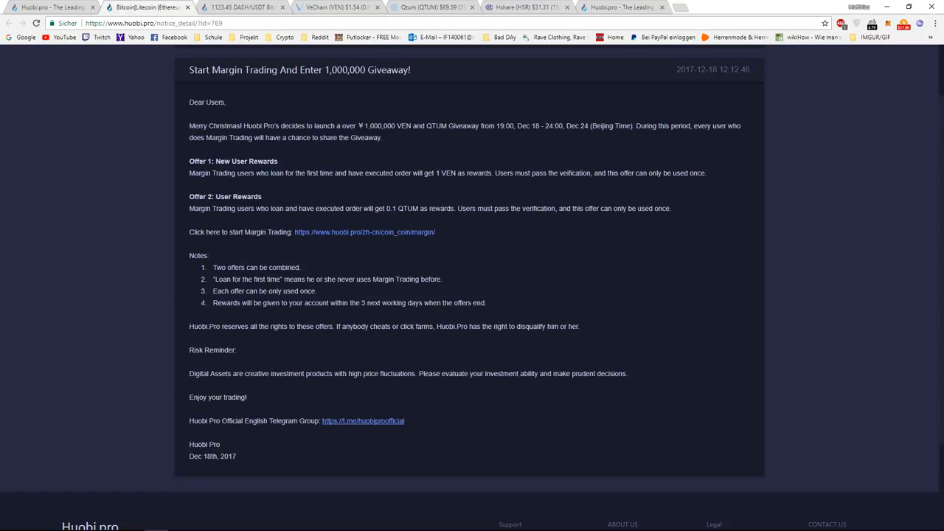
double_click(380, 125)
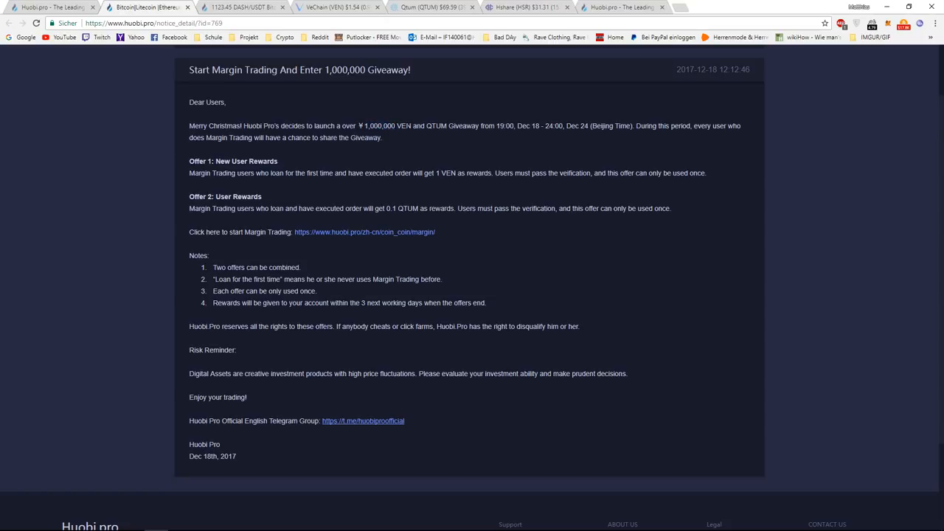
double_click(437, 126)
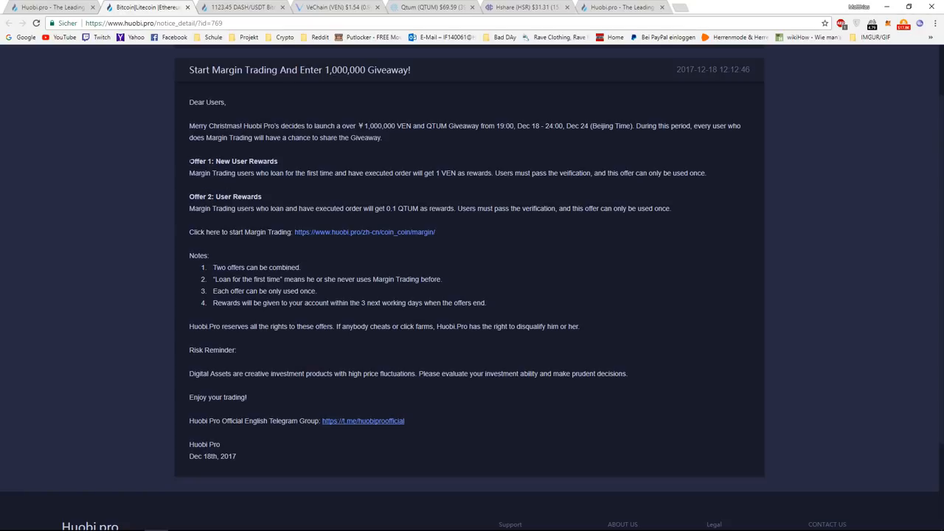
mouse_move(292, 160)
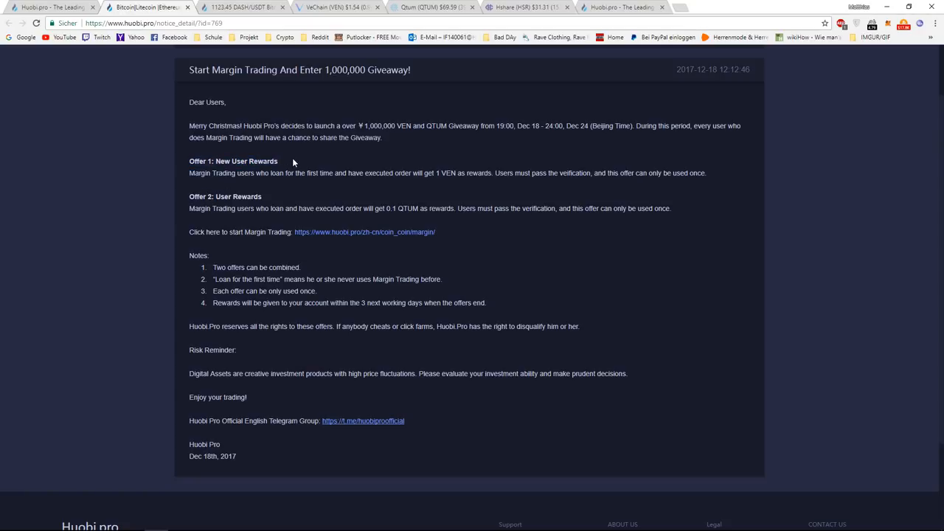
mouse_move(217, 189)
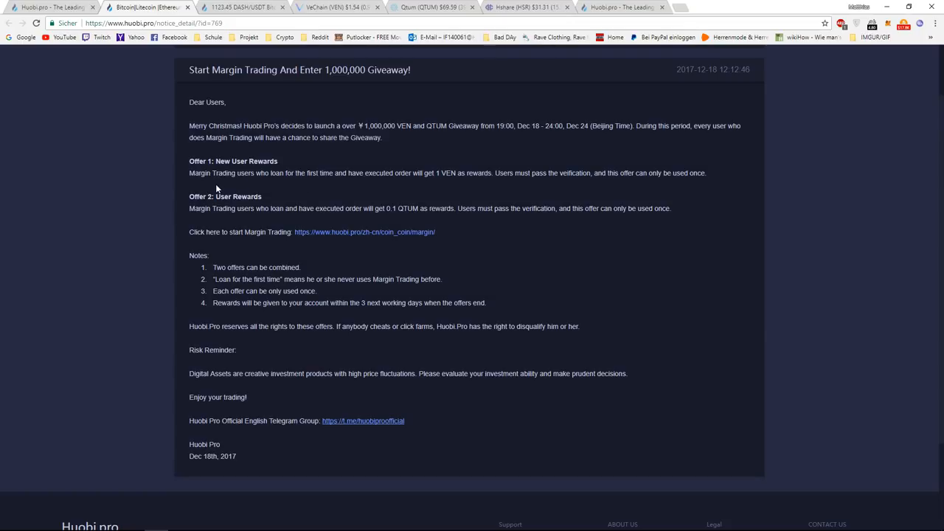
mouse_move(281, 189)
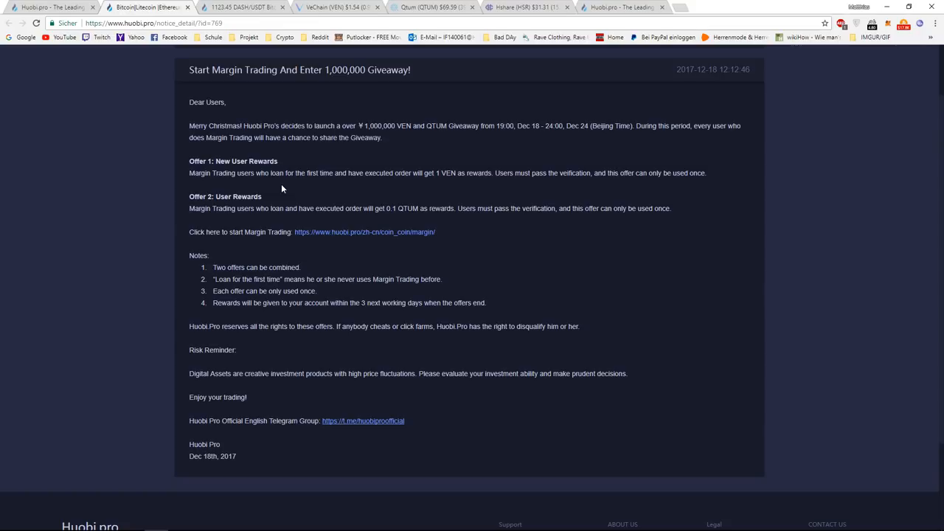
mouse_move(224, 193)
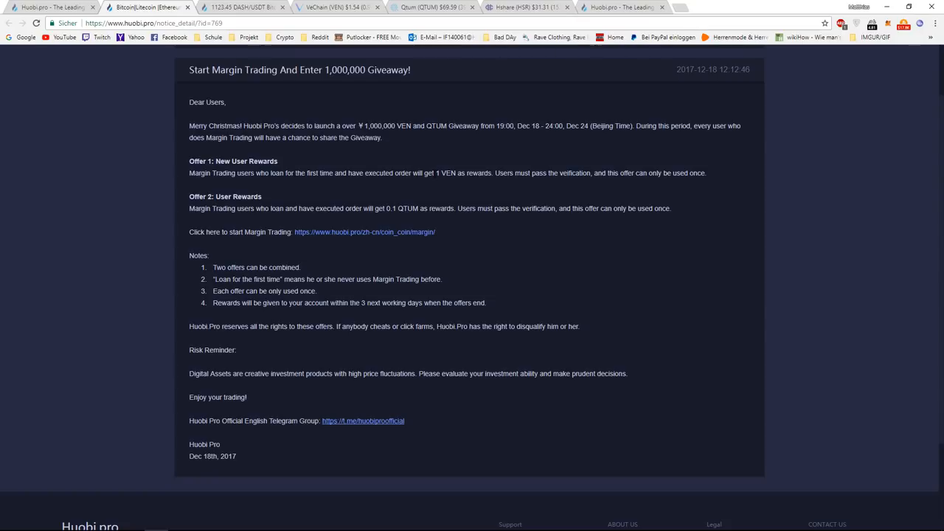
mouse_move(393, 189)
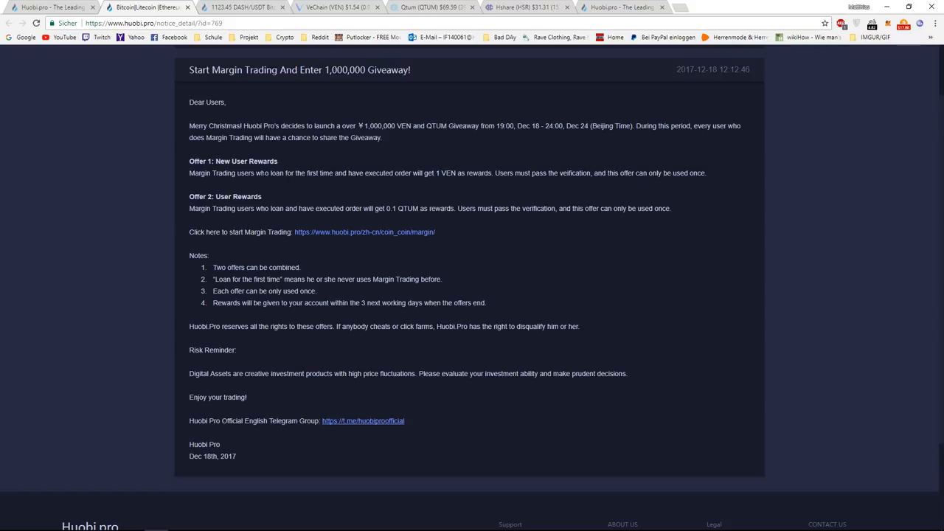
mouse_move(280, 189)
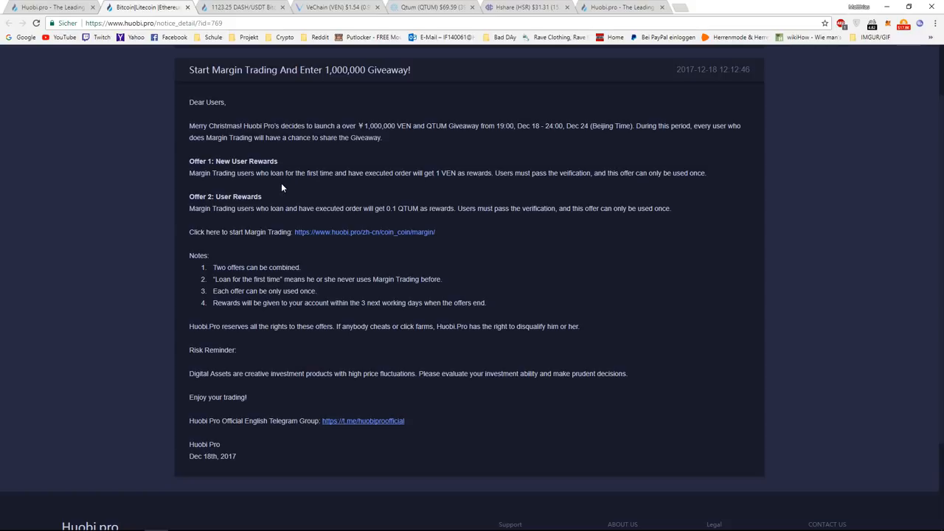
double_click(378, 172)
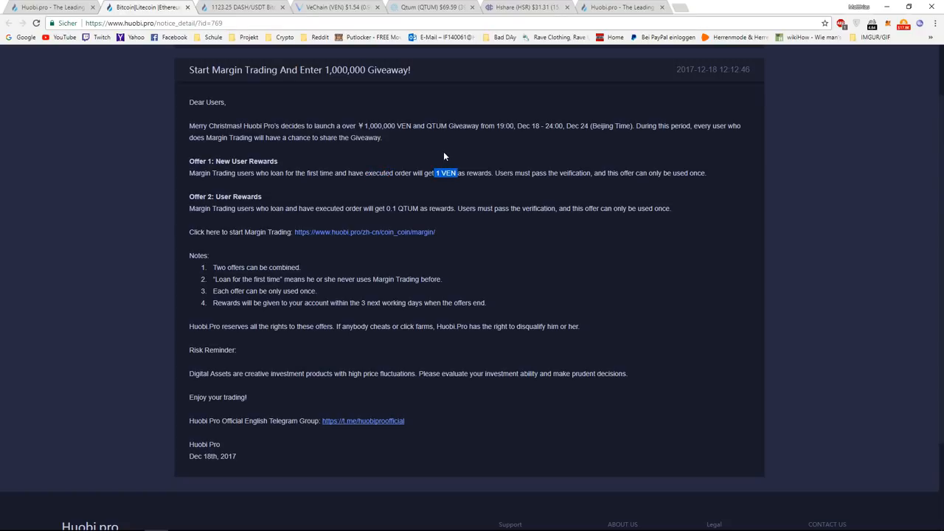
click(336, 6)
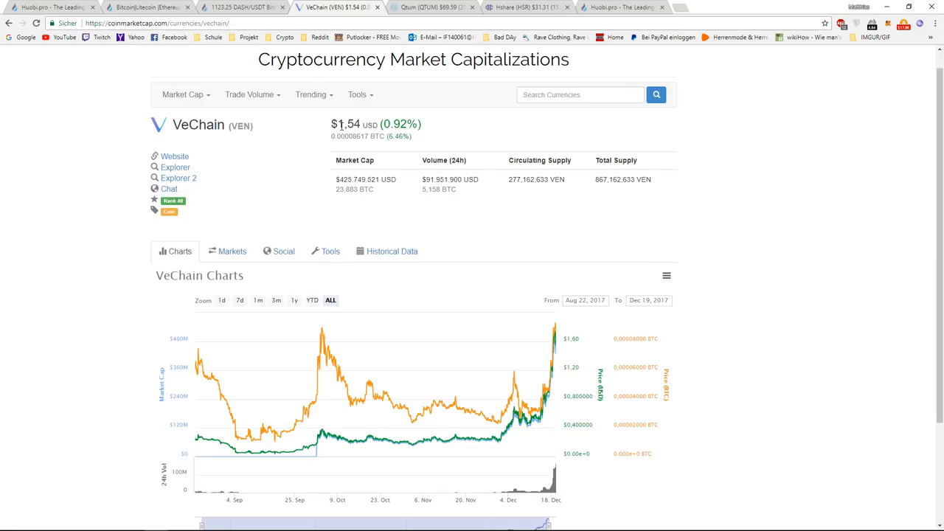
double_click(346, 124)
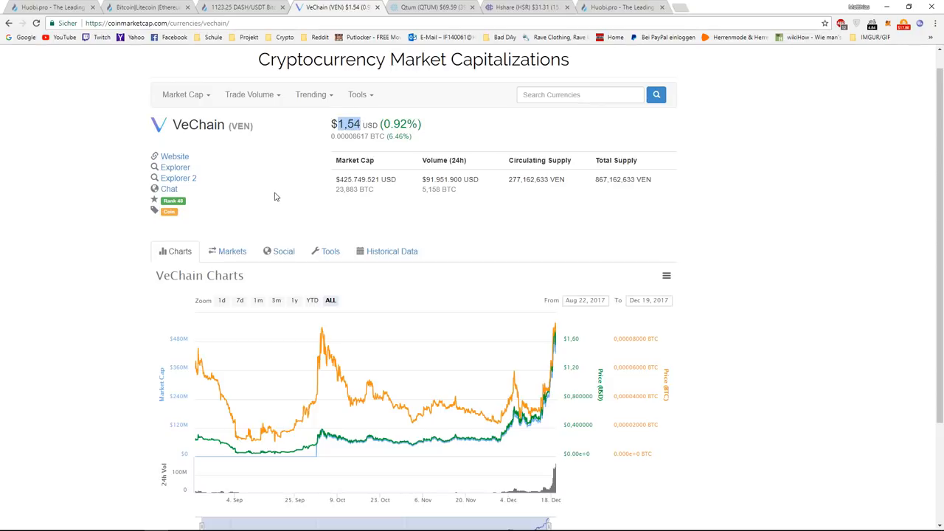
mouse_move(151, 6)
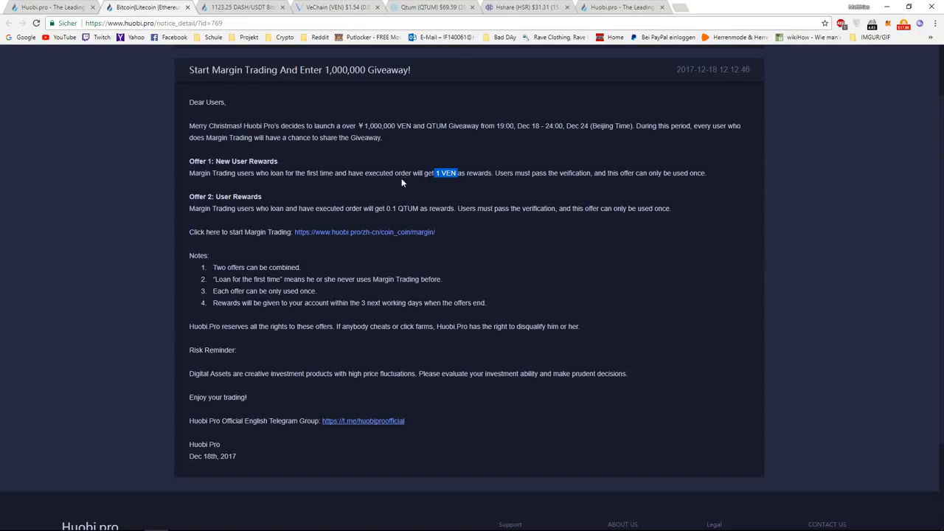
click(337, 6)
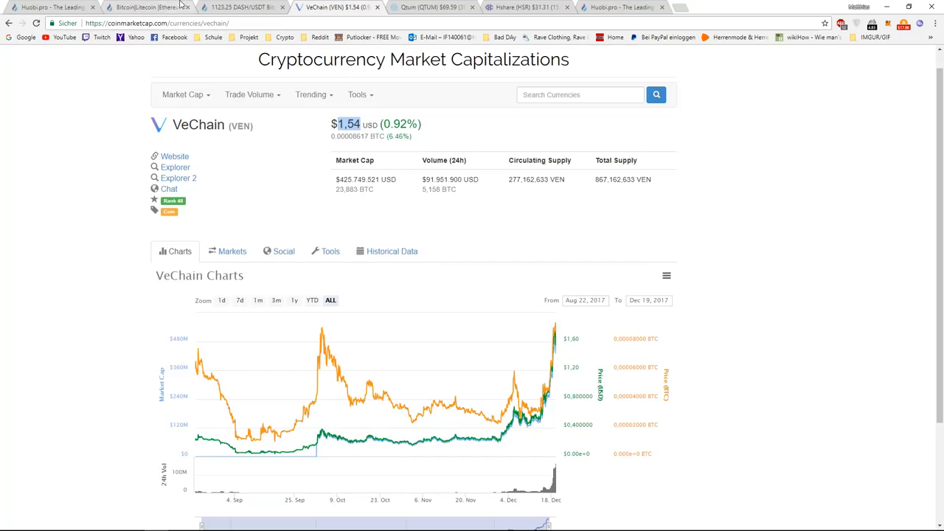
mouse_move(148, 6)
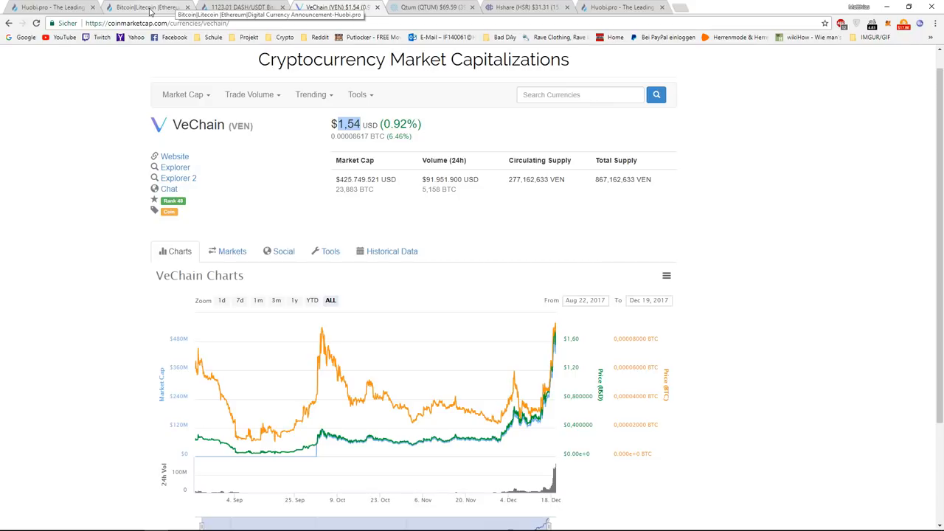
click(147, 5)
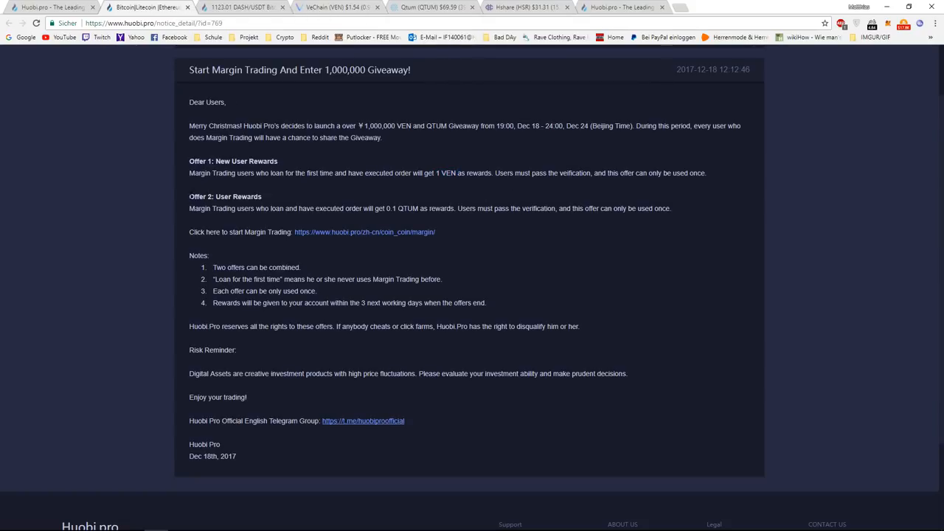
double_click(225, 196)
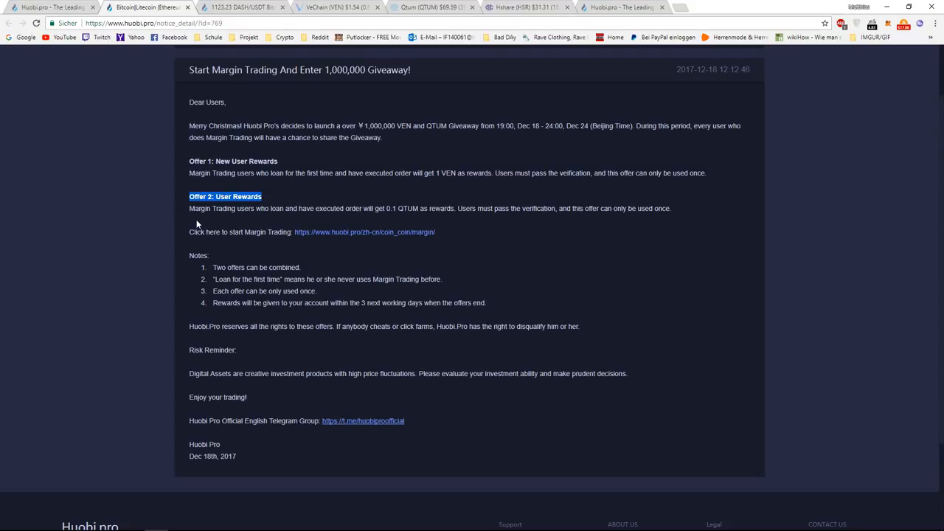
click(198, 224)
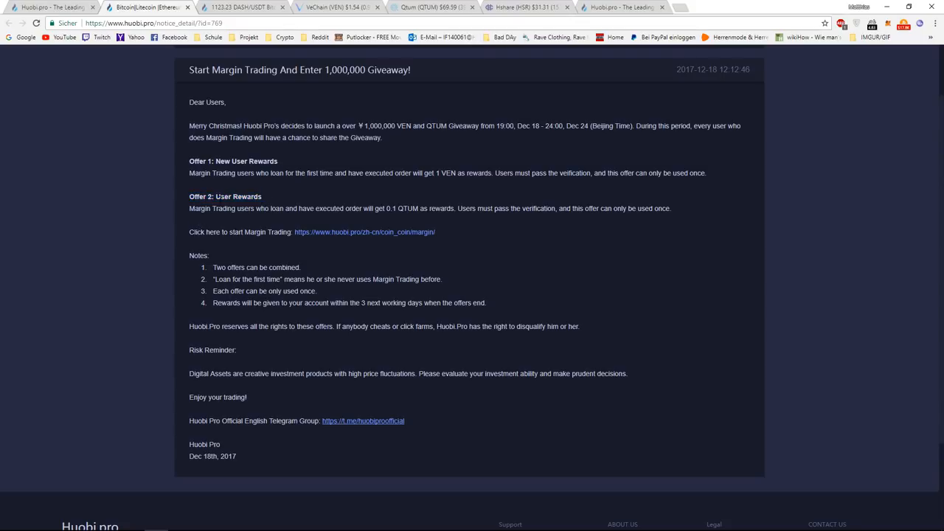
mouse_move(195, 216)
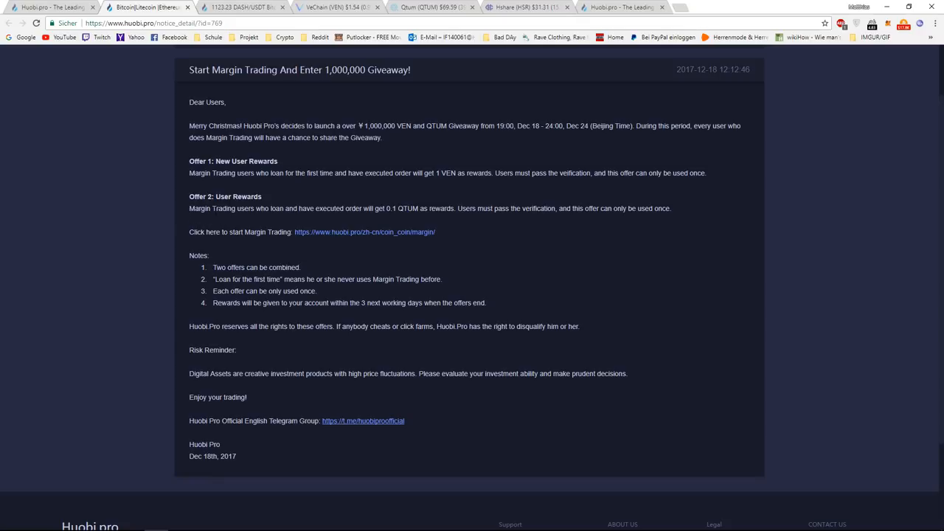
mouse_move(369, 221)
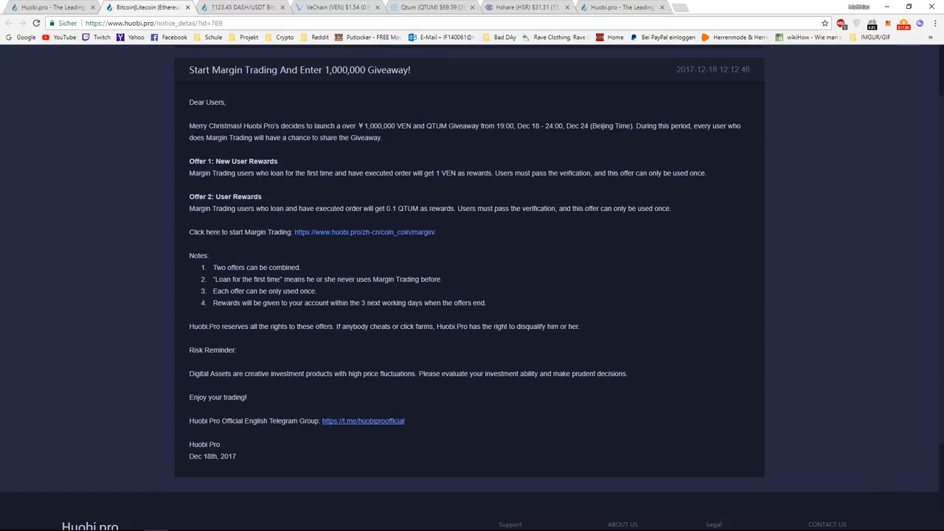
double_click(389, 208)
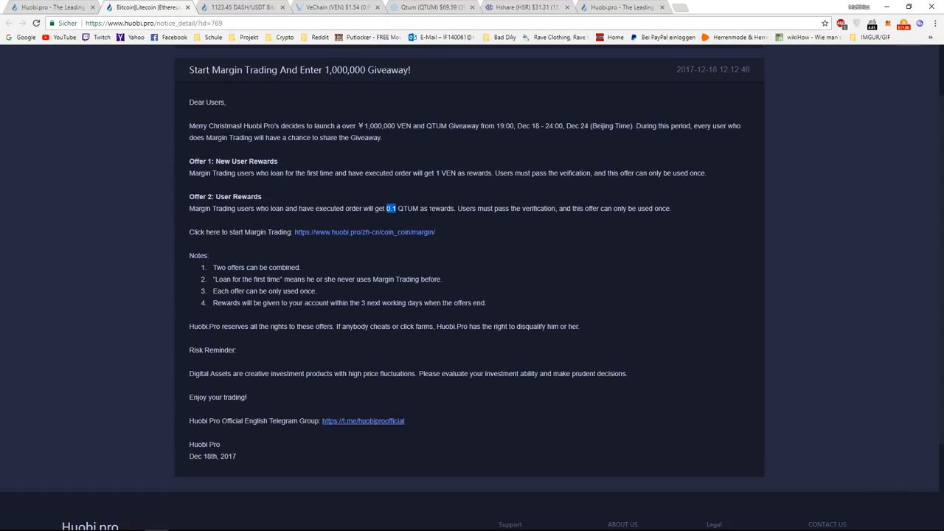
click(431, 6)
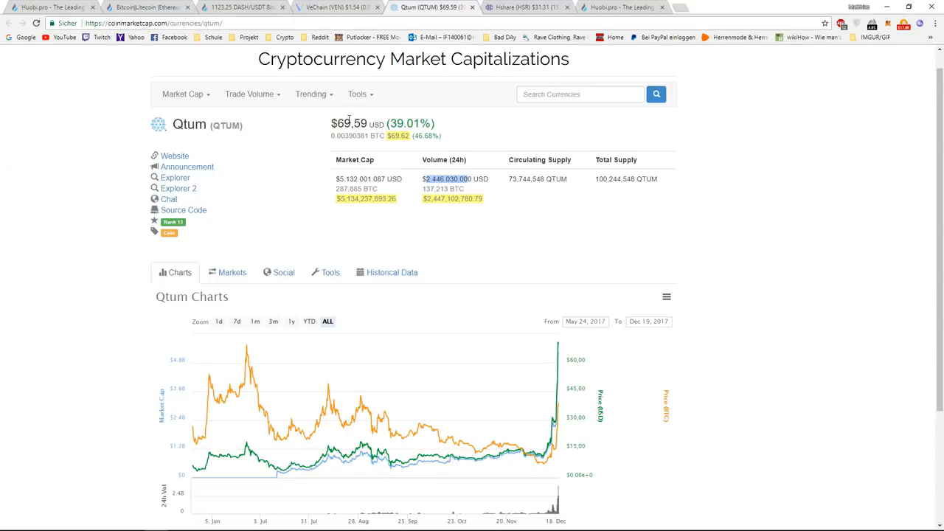
double_click(350, 123)
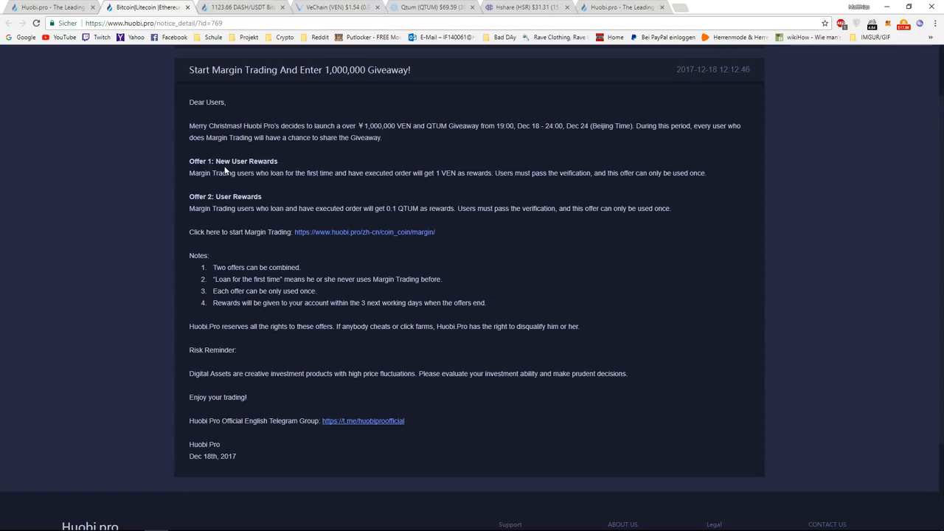
mouse_move(313, 188)
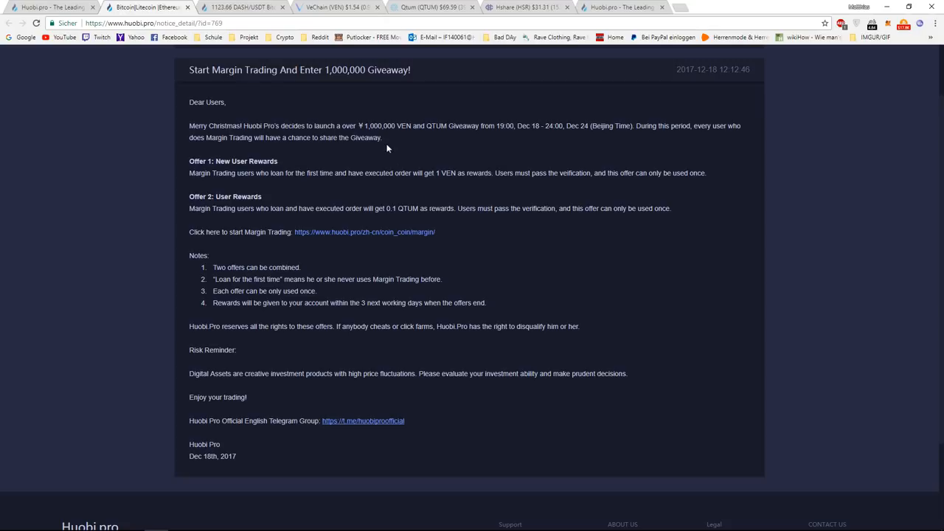
- Highlight the 1 VEN reward in Offer 1, glance at VeChain's USD price and return to the announcement
double_click(389, 208)
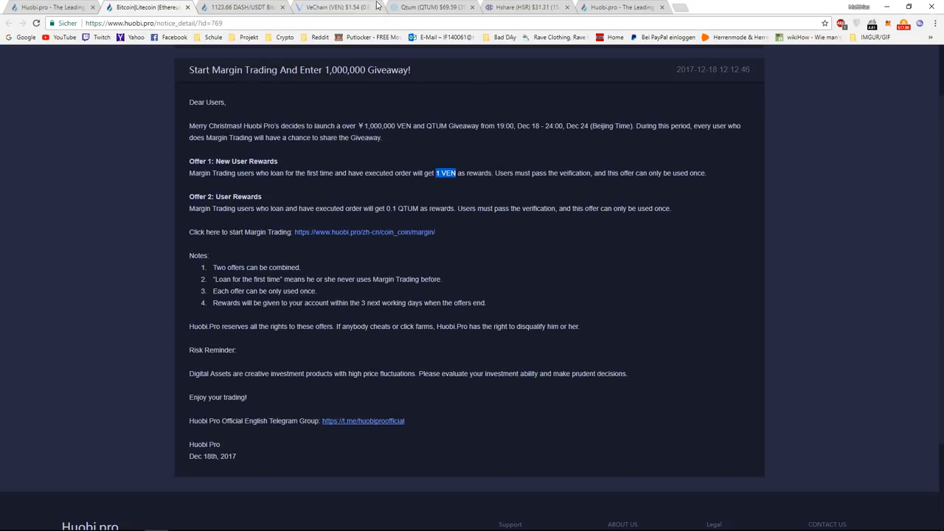
click(332, 6)
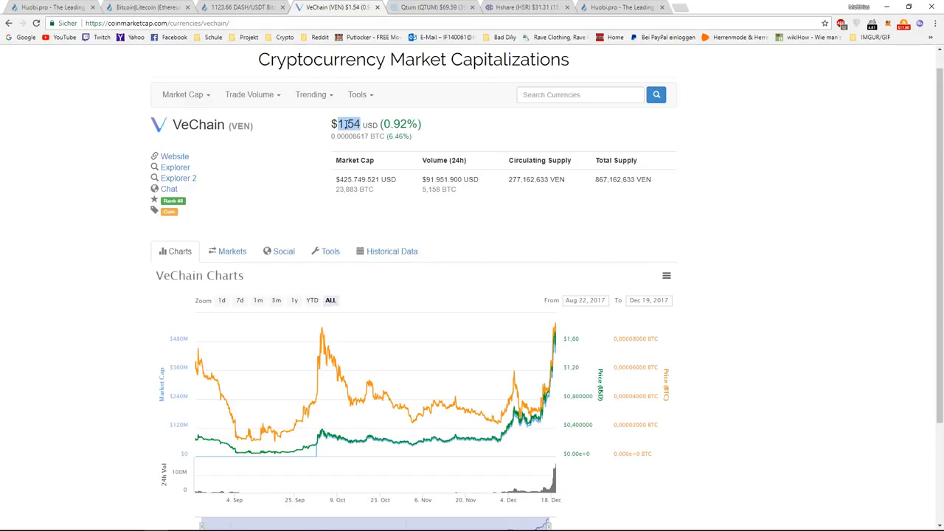
click(431, 7)
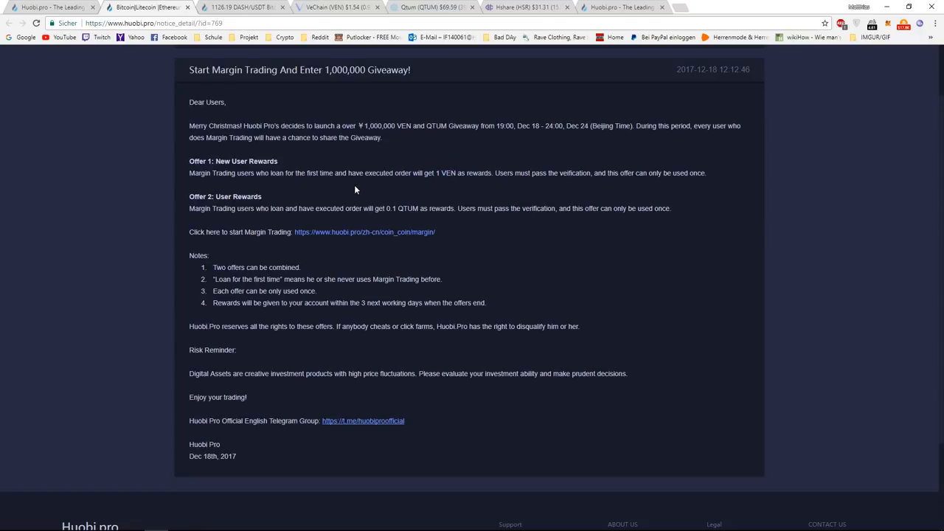
- Highlight the New User Rewards heading under Offer 1 and read through the offer text
double_click(245, 161)
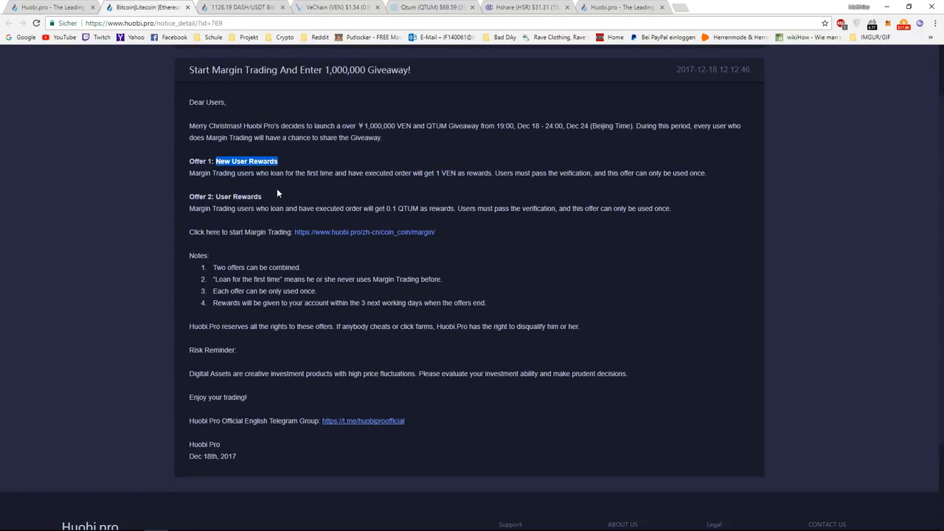
mouse_move(292, 195)
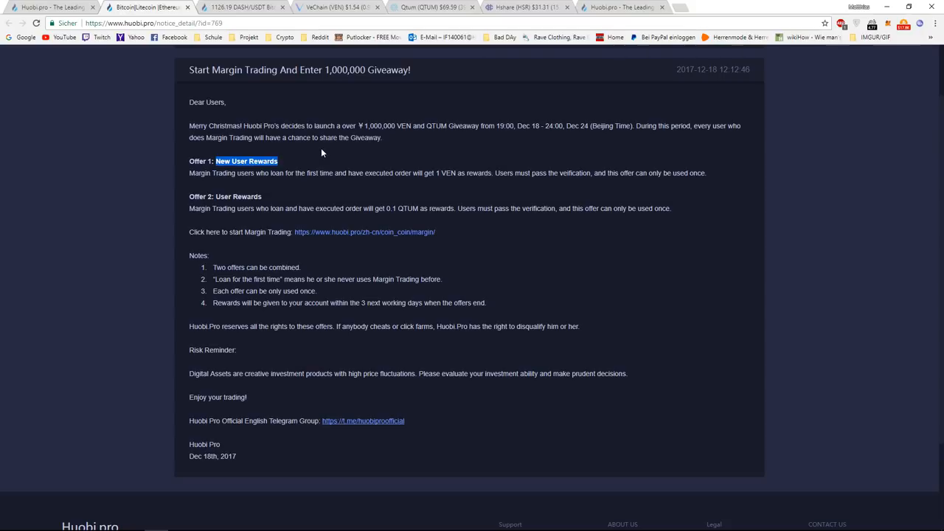
double_click(364, 138)
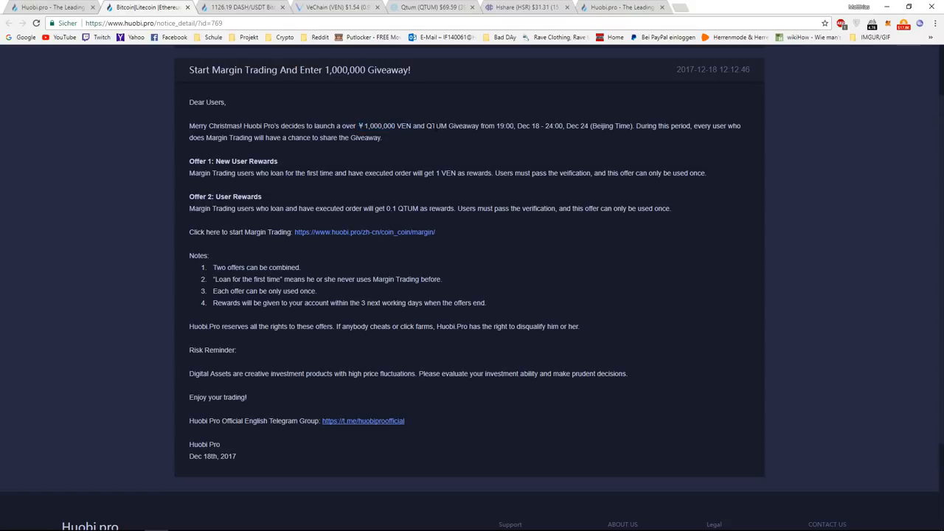
double_click(380, 126)
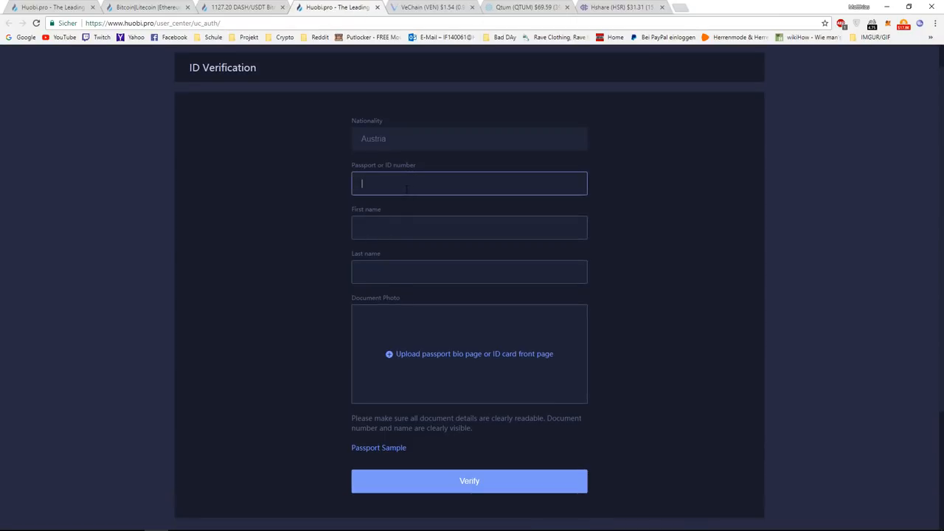
mouse_move(327, 206)
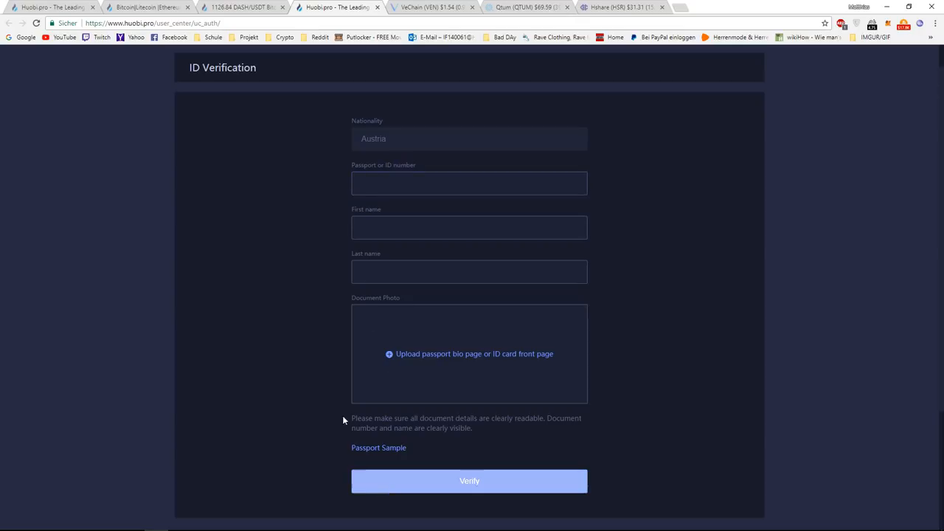
mouse_move(148, 7)
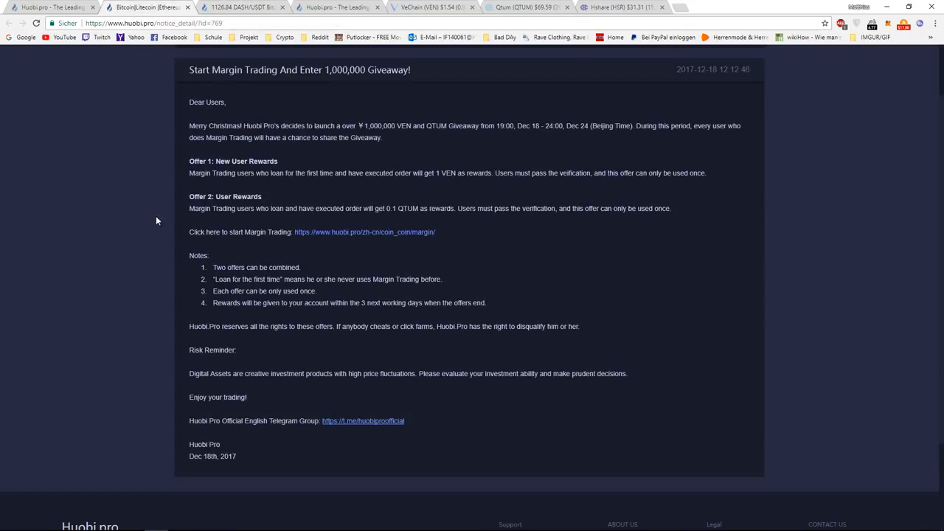
mouse_move(188, 262)
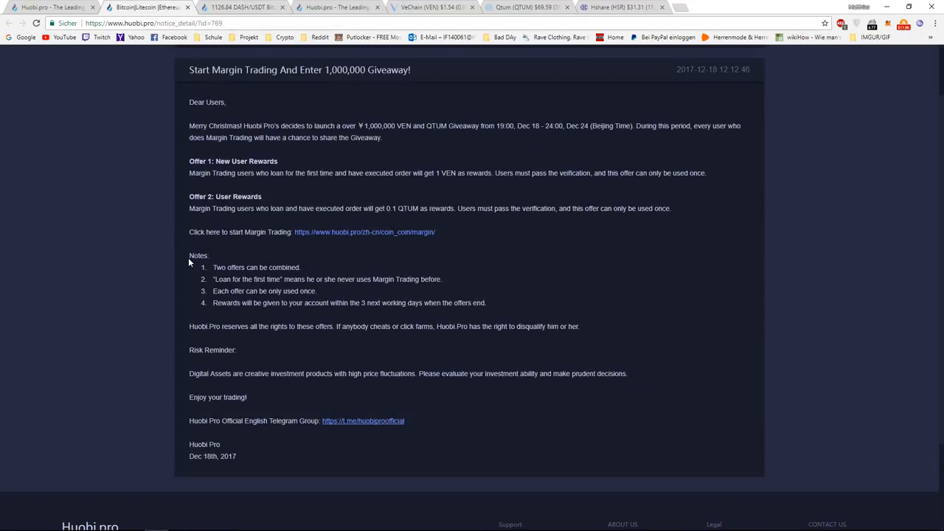
double_click(224, 267)
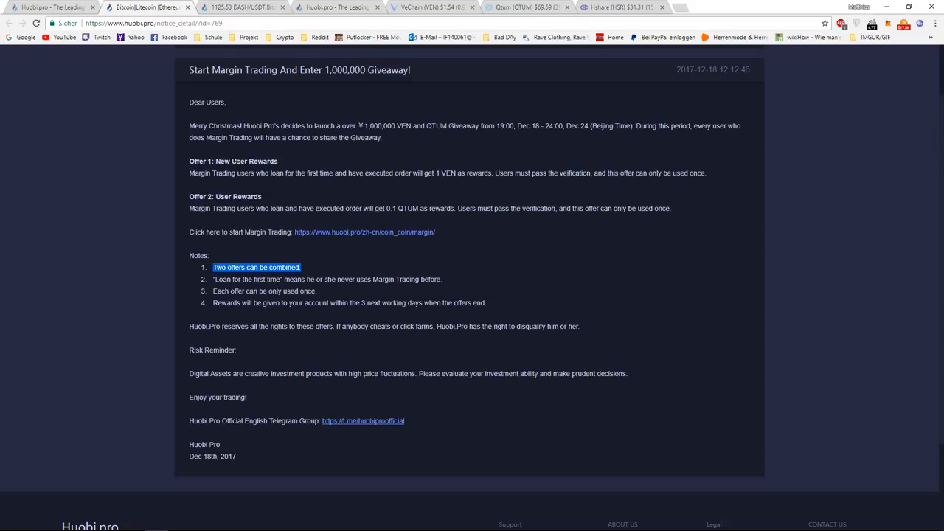
mouse_move(273, 189)
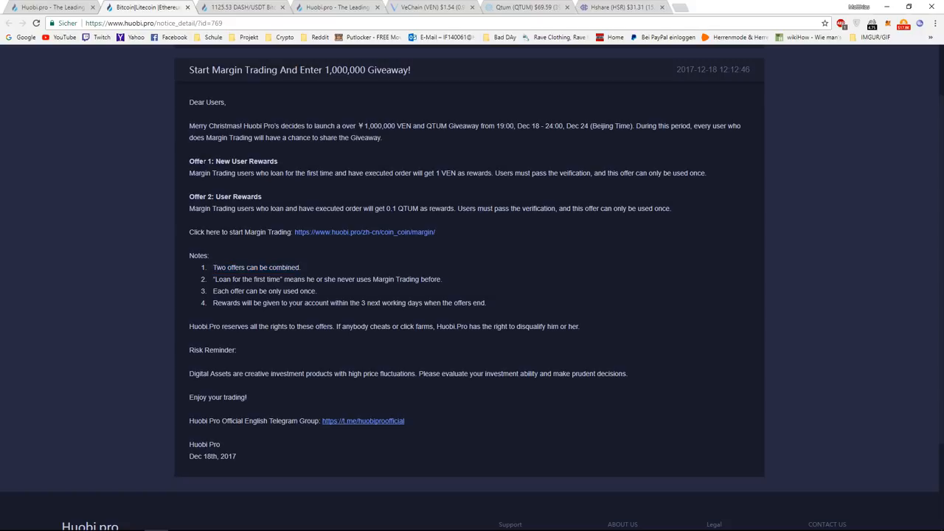
double_click(199, 196)
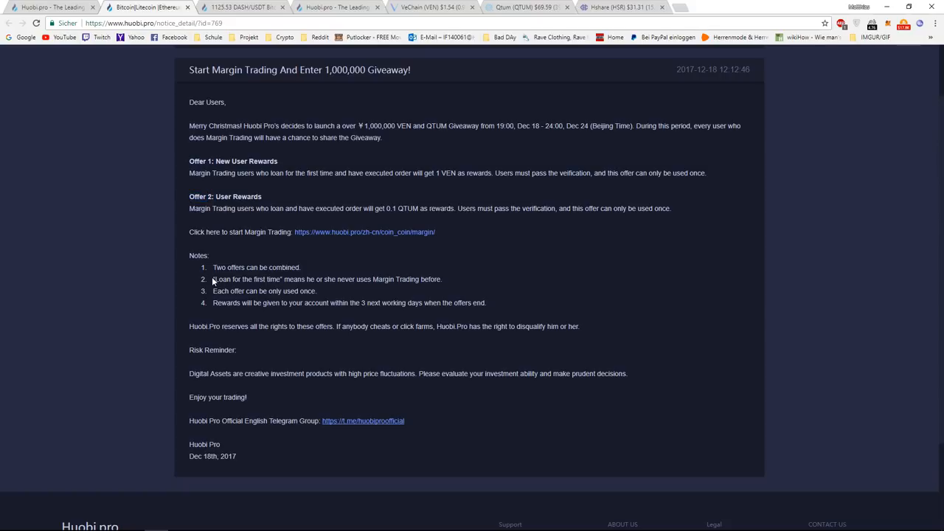
double_click(248, 279)
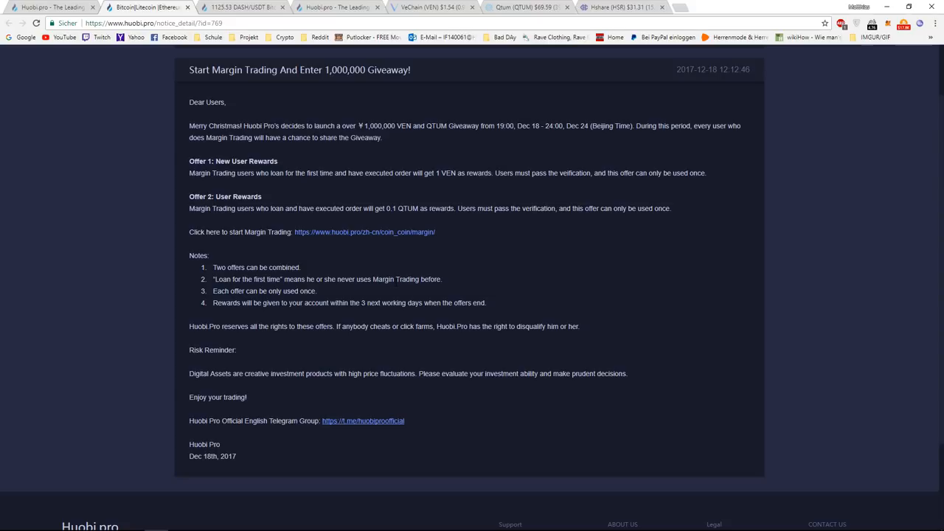
mouse_move(310, 251)
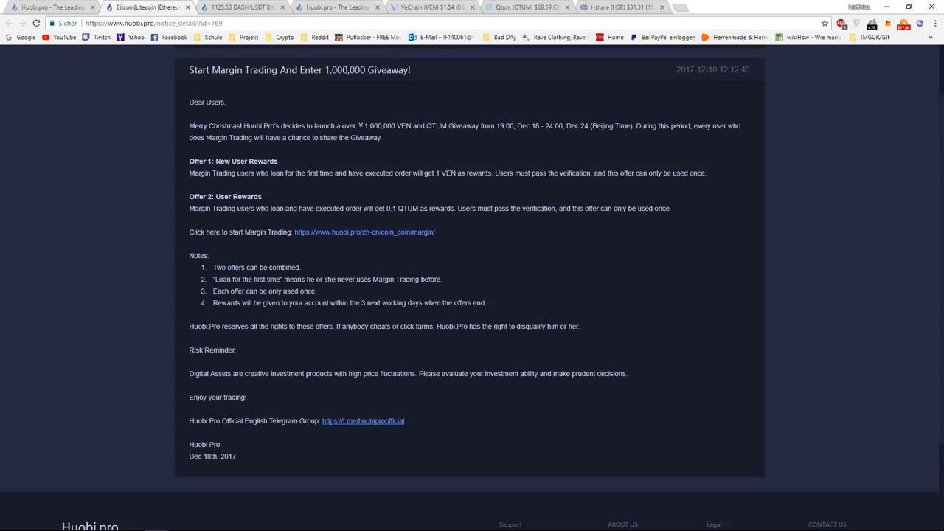
mouse_move(268, 199)
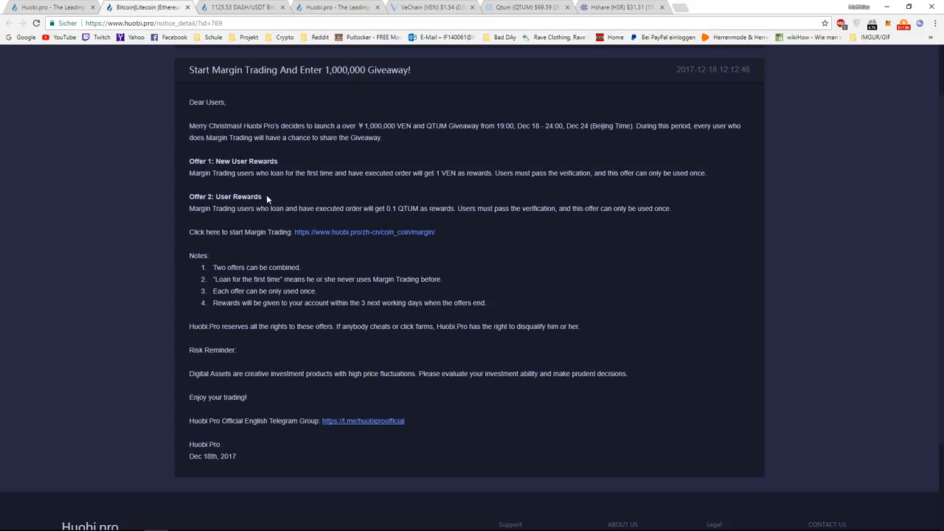
mouse_move(268, 254)
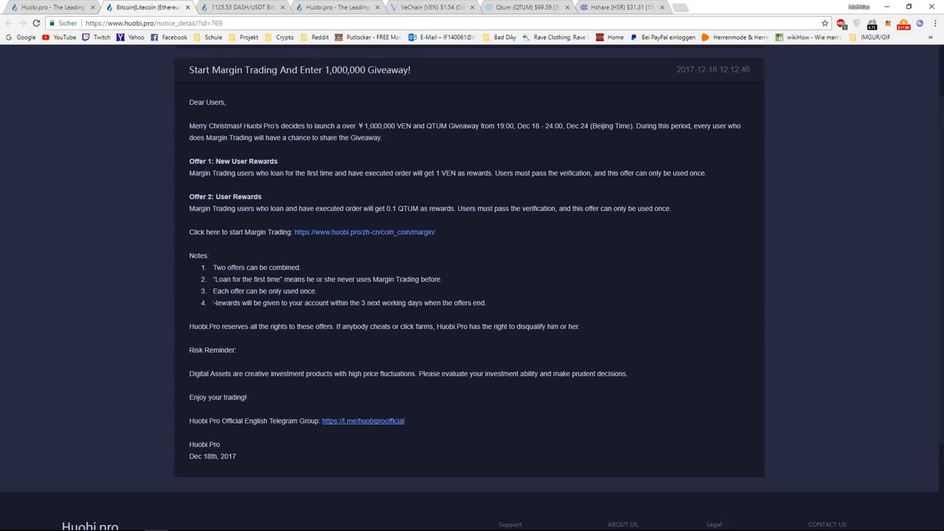
triple_click(348, 302)
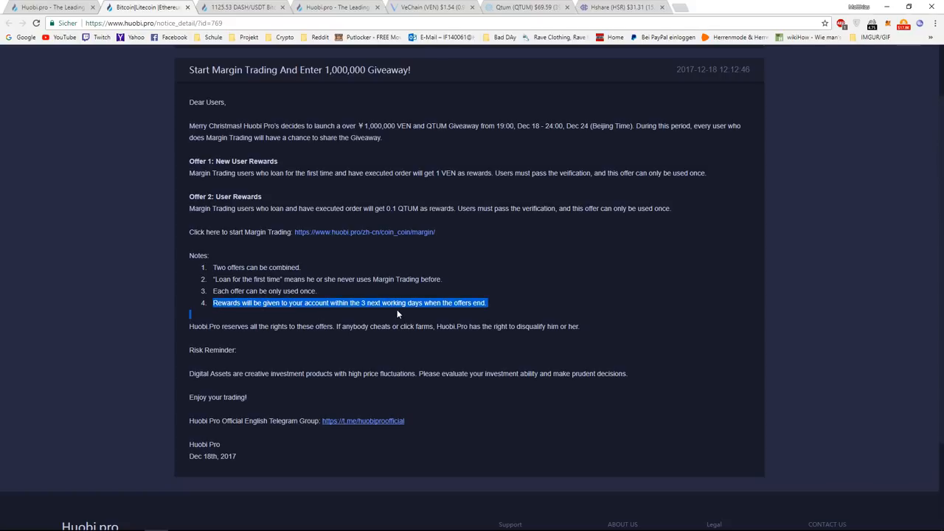
mouse_move(505, 298)
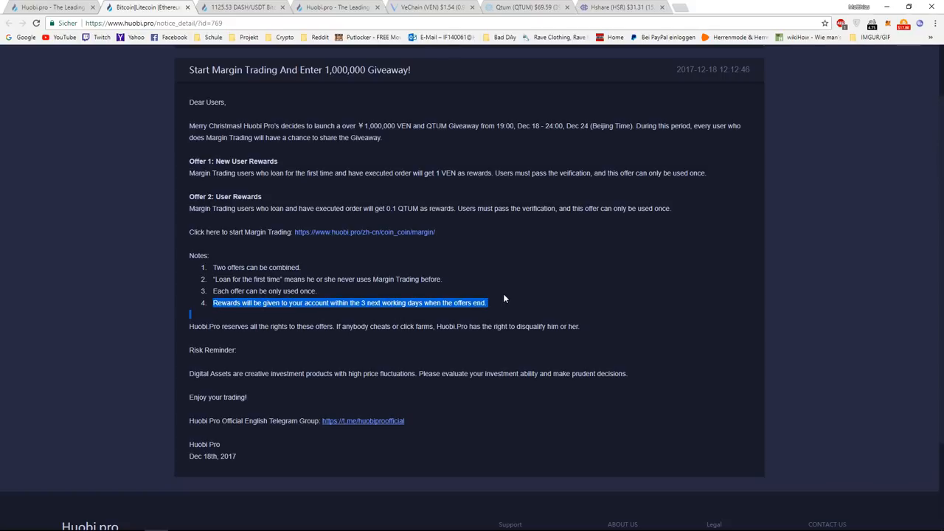
click(578, 134)
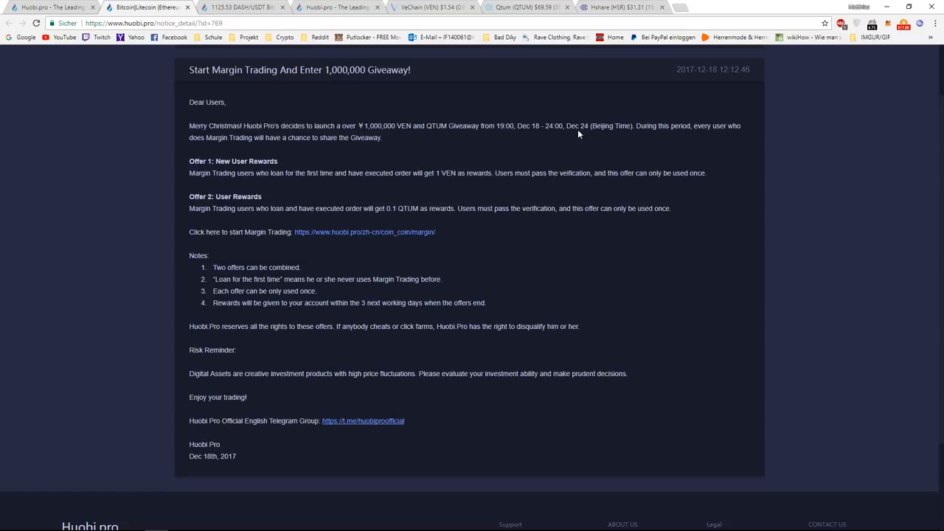
mouse_move(454, 183)
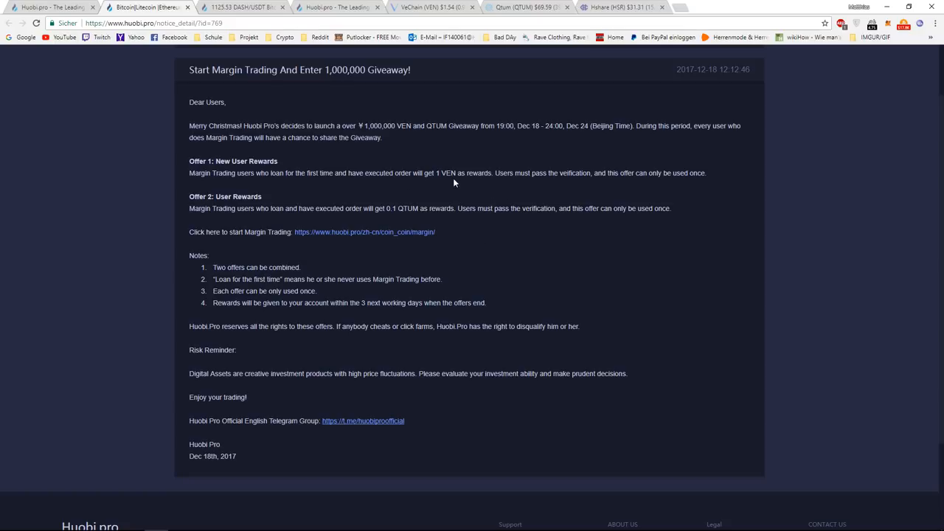
mouse_move(413, 171)
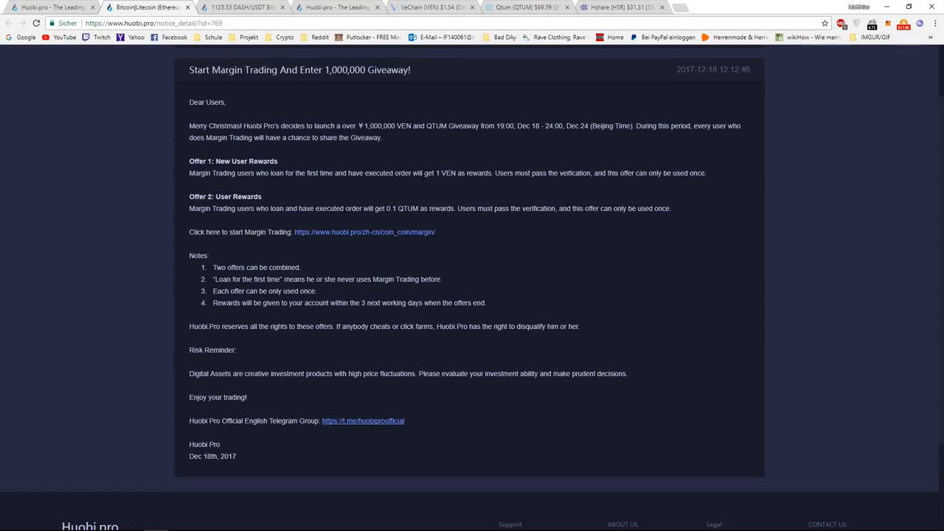
mouse_move(564, 166)
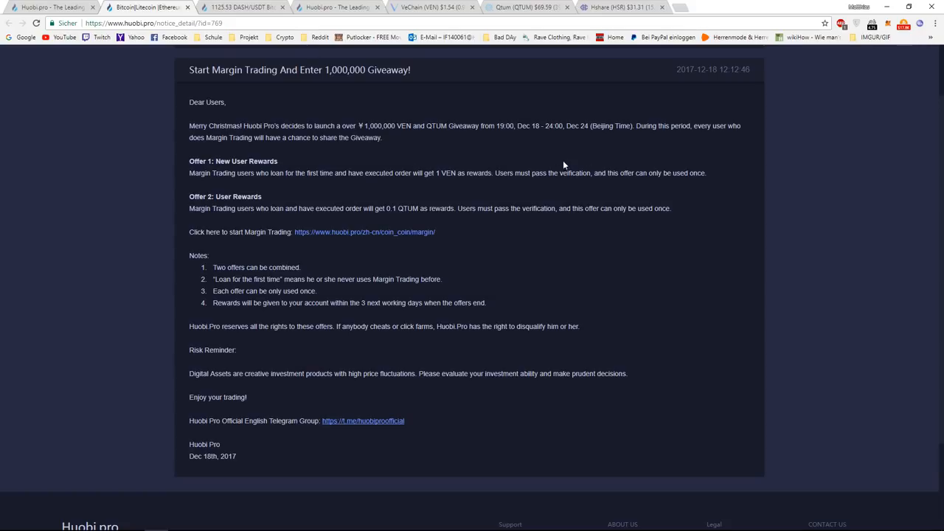
double_click(579, 126)
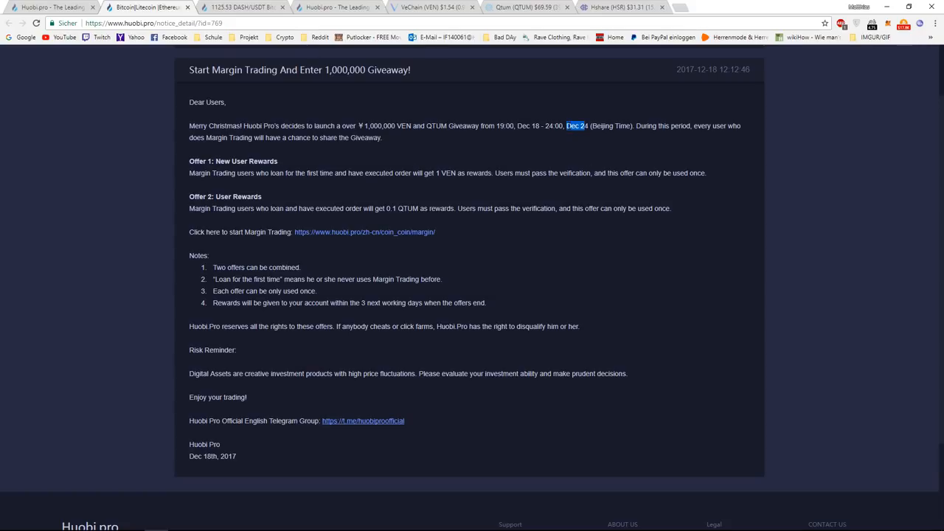
mouse_move(590, 141)
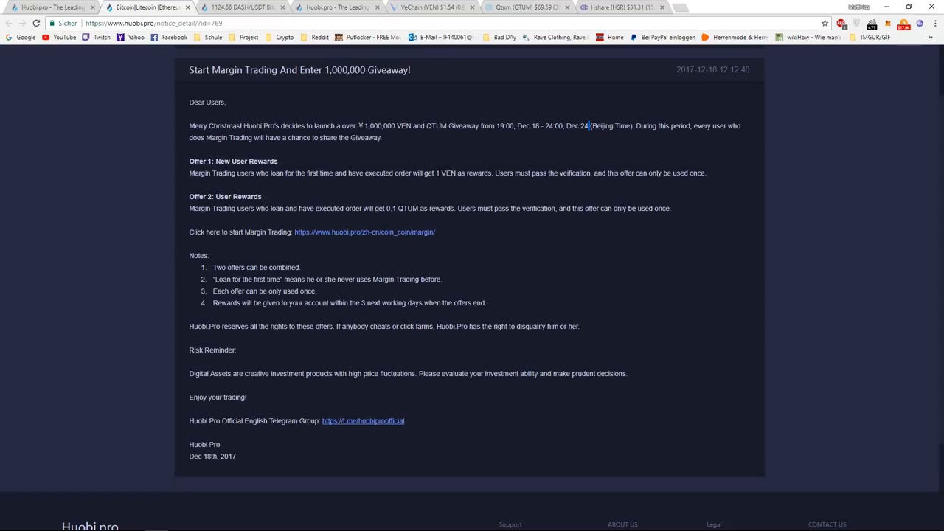
double_click(392, 208)
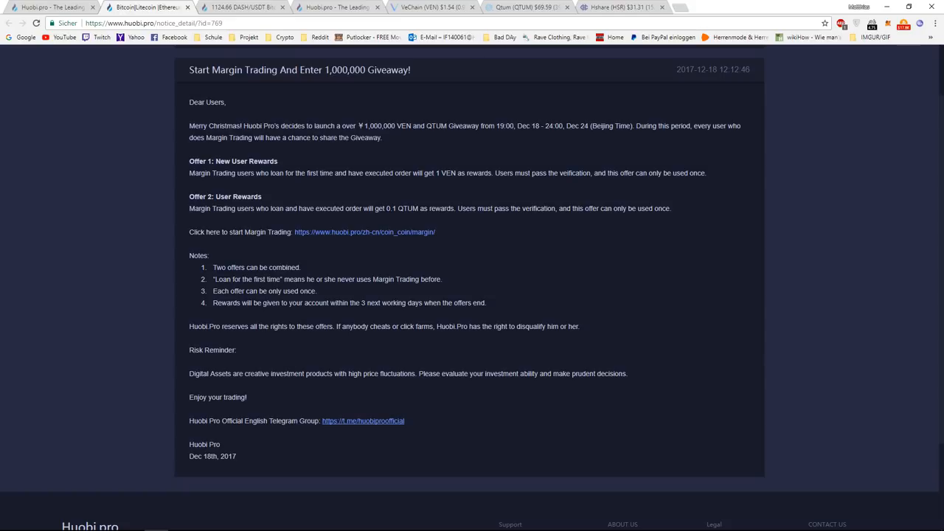
mouse_move(515, 266)
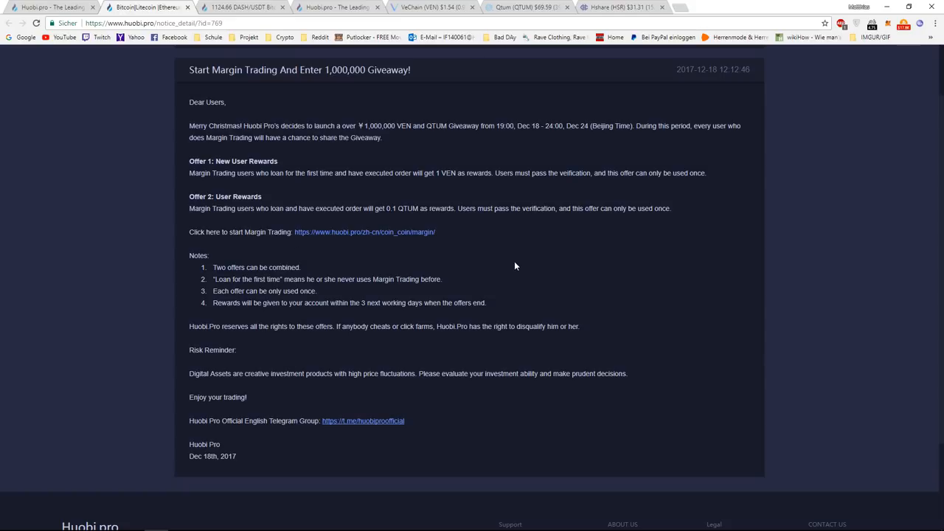
scroll(up, 3)
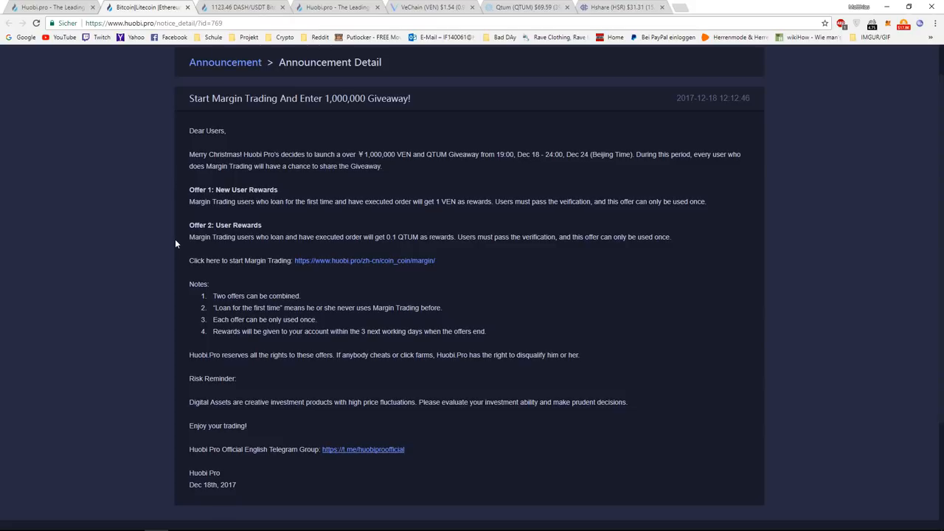
mouse_move(141, 256)
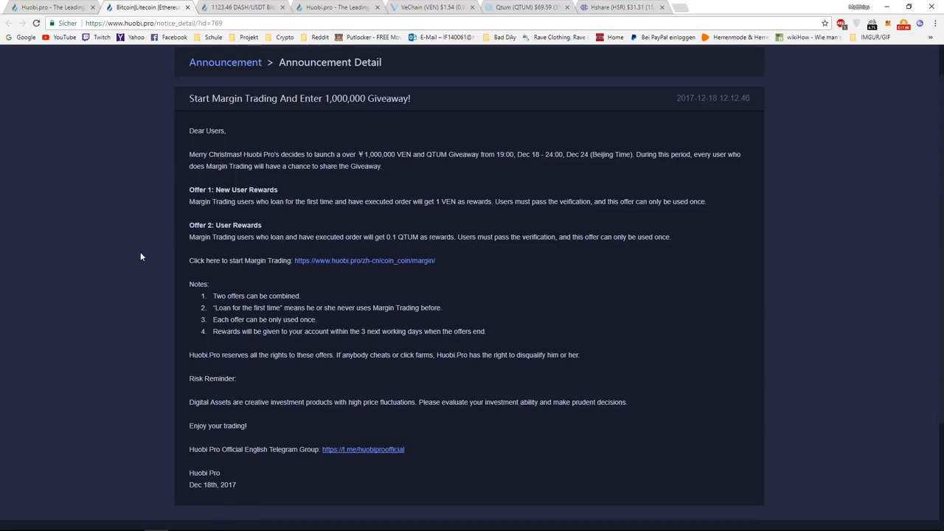
mouse_move(367, 231)
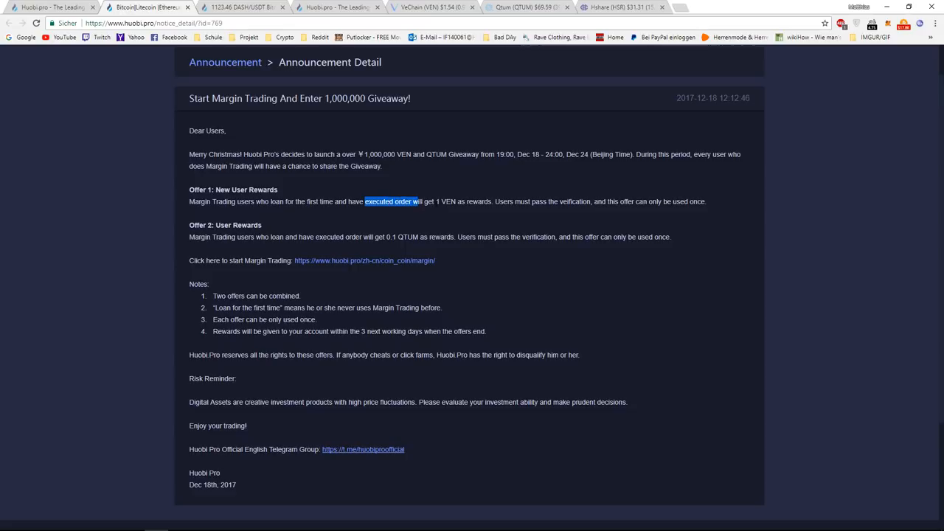
click(115, 295)
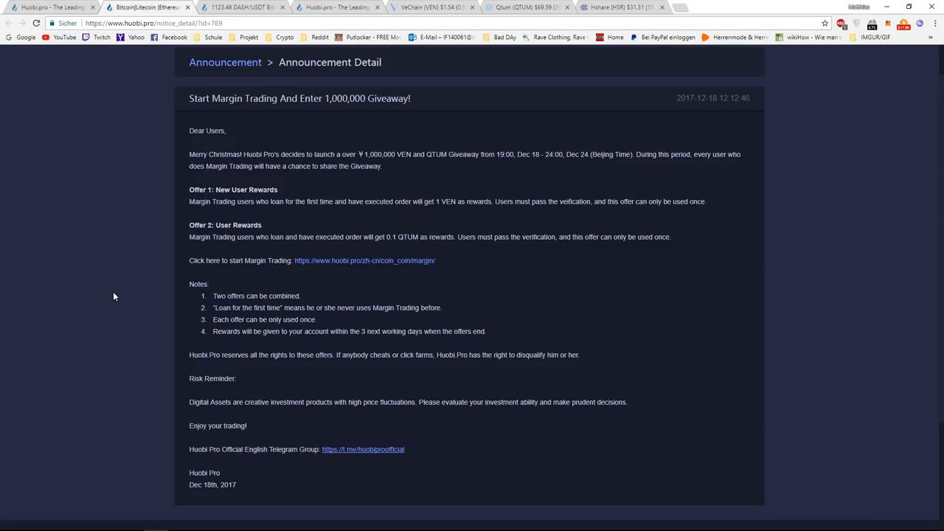
mouse_move(71, 192)
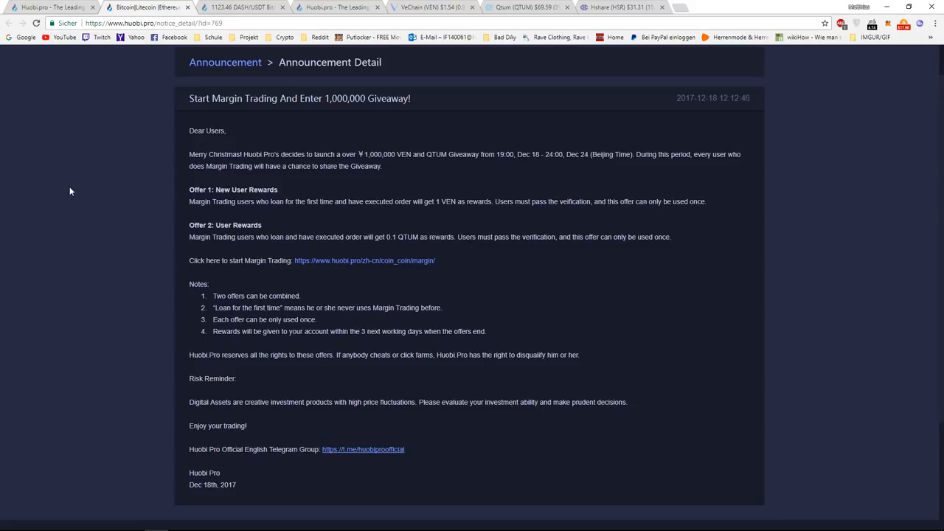
mouse_move(123, 216)
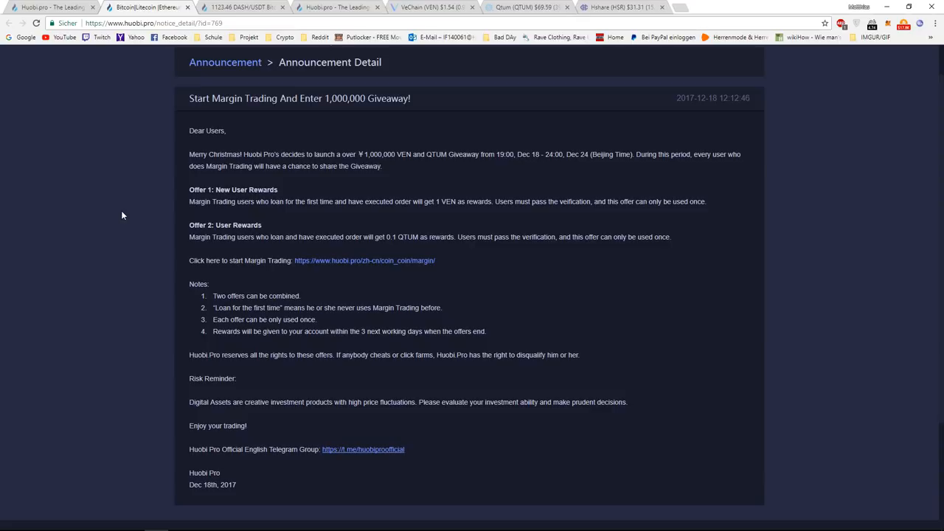